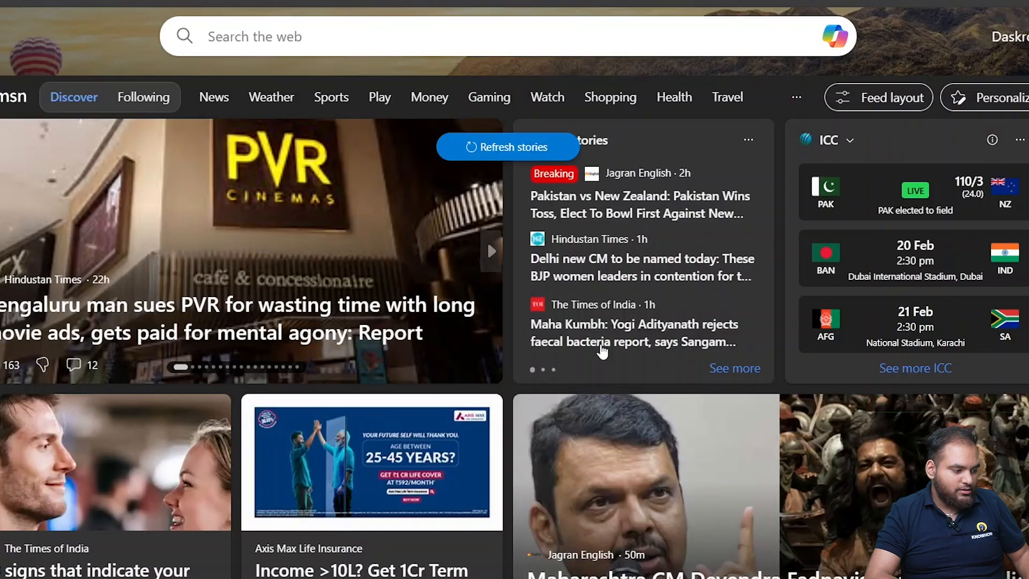
Search Bing for 'microsoft 365' from the Edge new tab page
{"action": "left_click", "coordinate": [459, 36]}
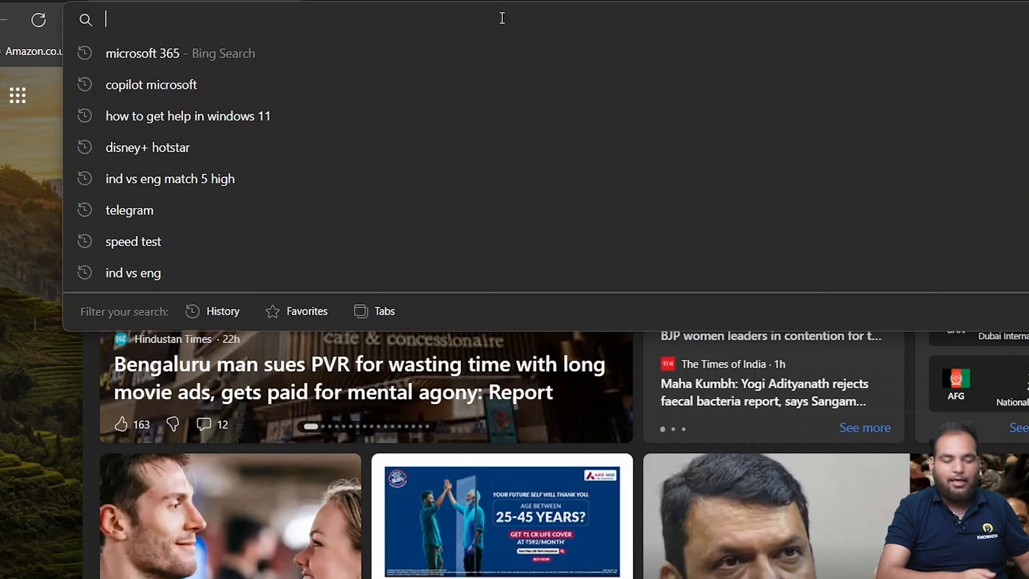
{"action": "type", "text": "copil"}
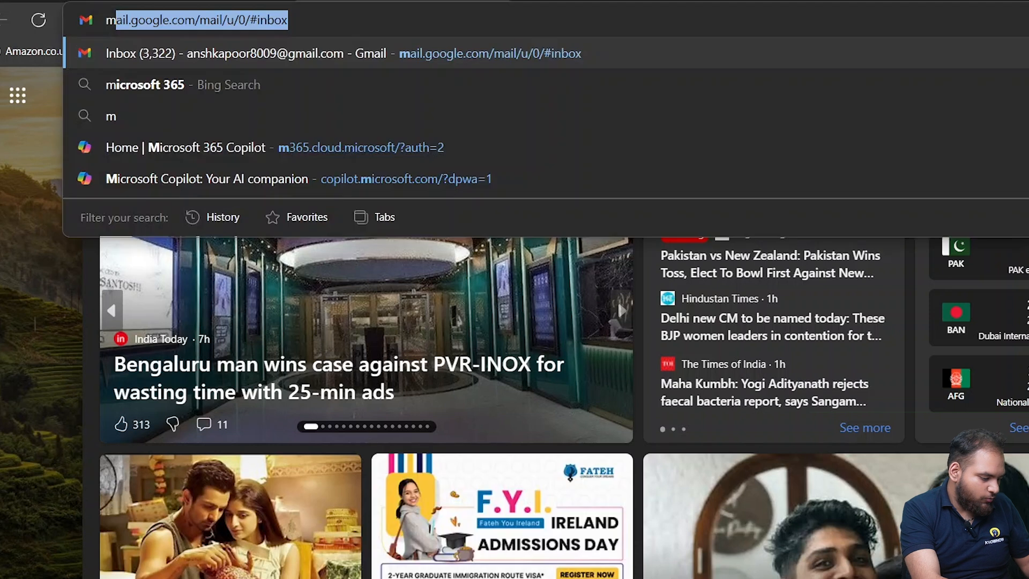
{"action": "type", "text": "microd"}
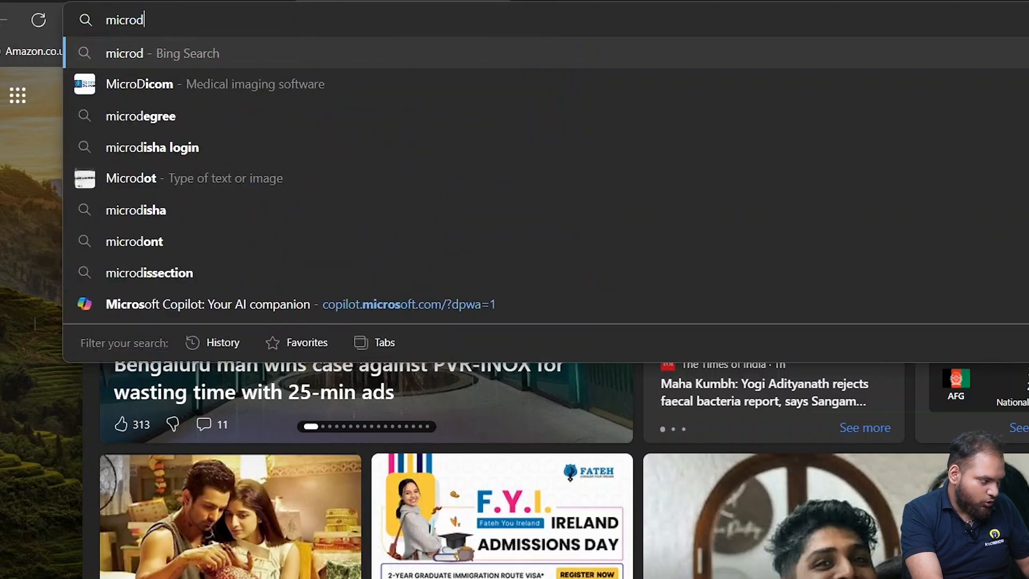
{"action": "type", "text": "microsoft 365"}
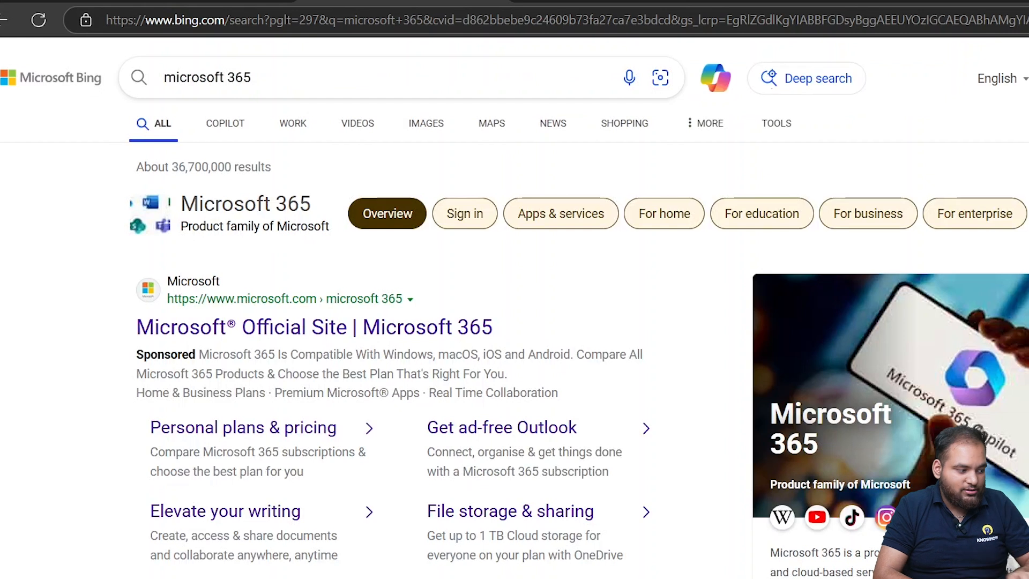
Open the official Microsoft 365 site and start signing in
{"action": "left_click", "coordinate": [313, 327]}
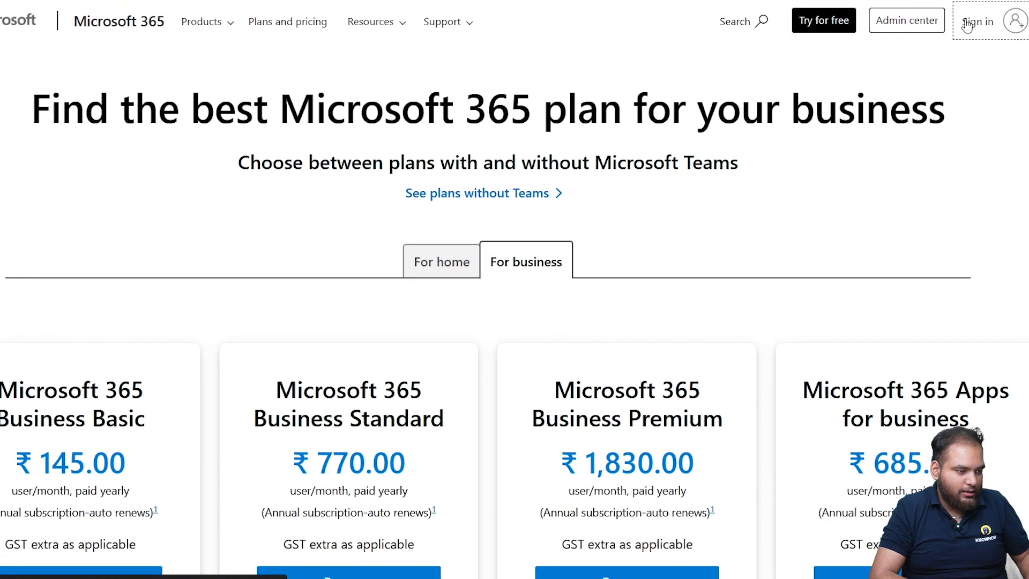
{"action": "left_click", "coordinate": [977, 21]}
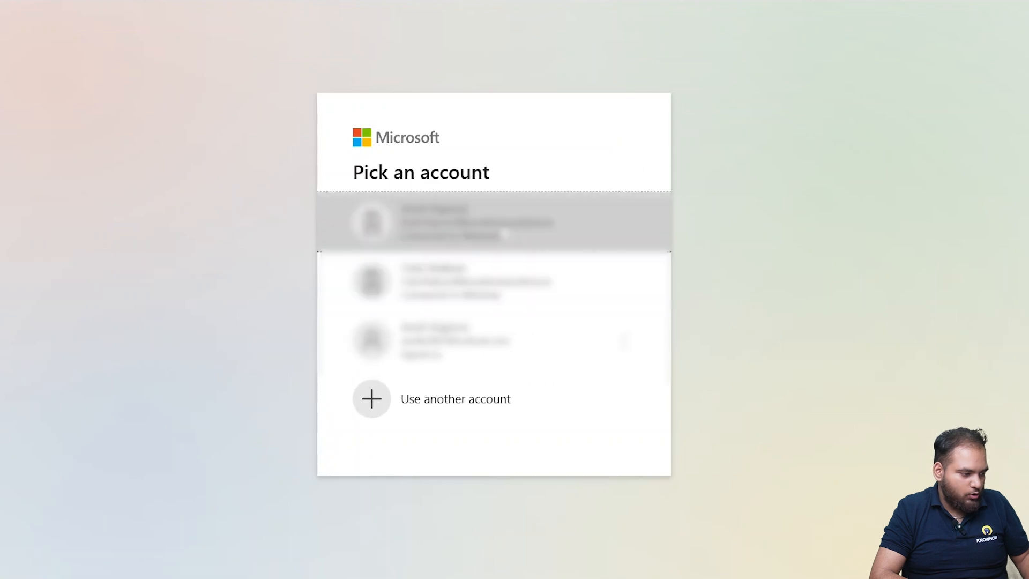
Sign in with the first listed account, browse the app launcher, then open Copilot chat
{"action": "left_click", "coordinate": [492, 222]}
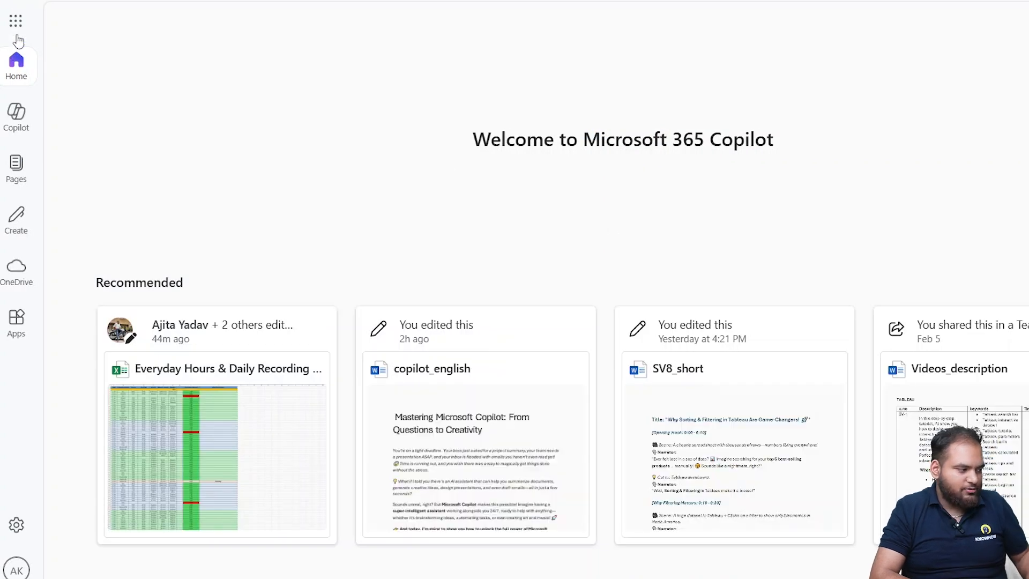
{"action": "left_click", "coordinate": [15, 21]}
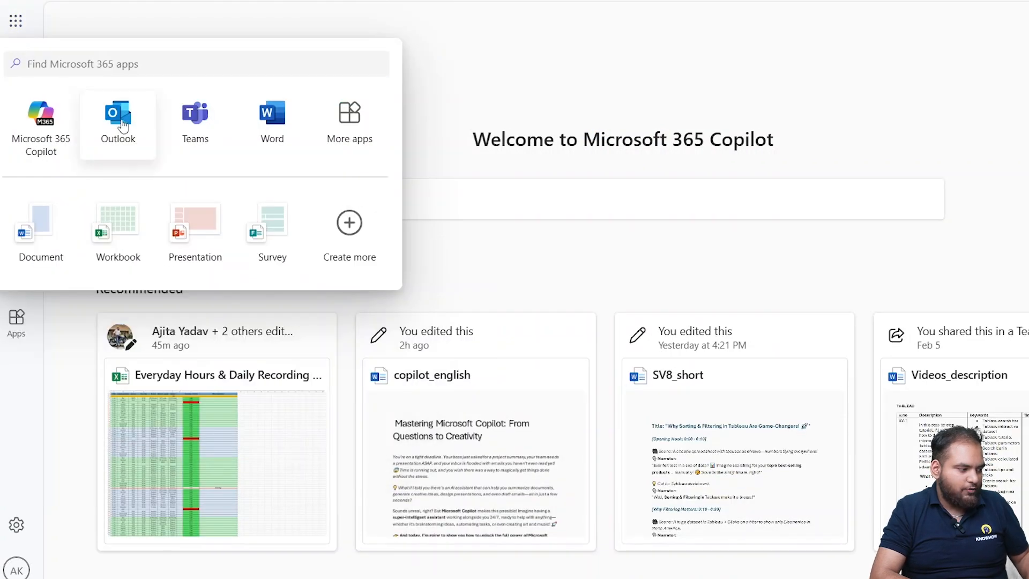
{"action": "mouse_move", "coordinate": [420, 96]}
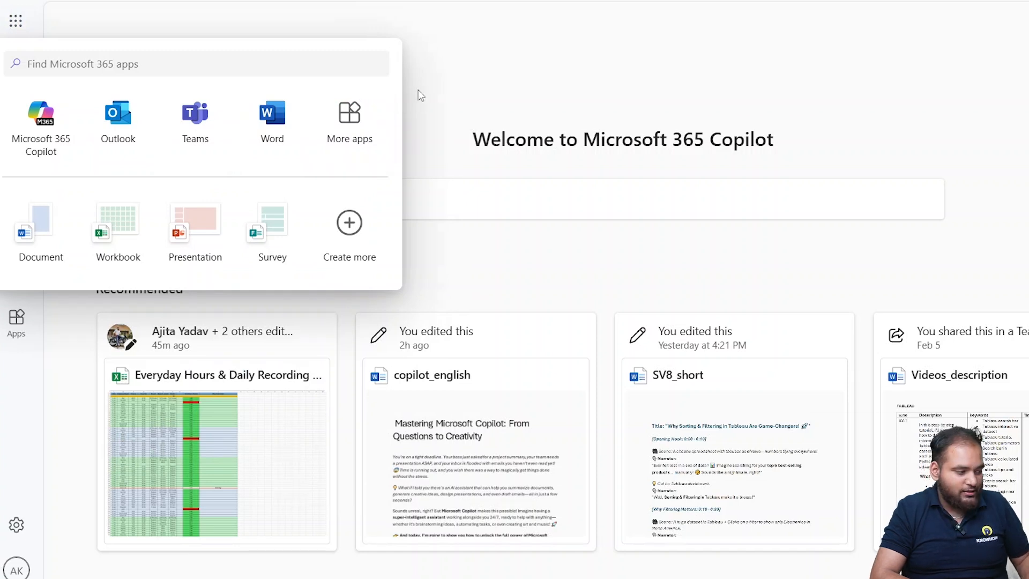
{"action": "left_click", "coordinate": [421, 95]}
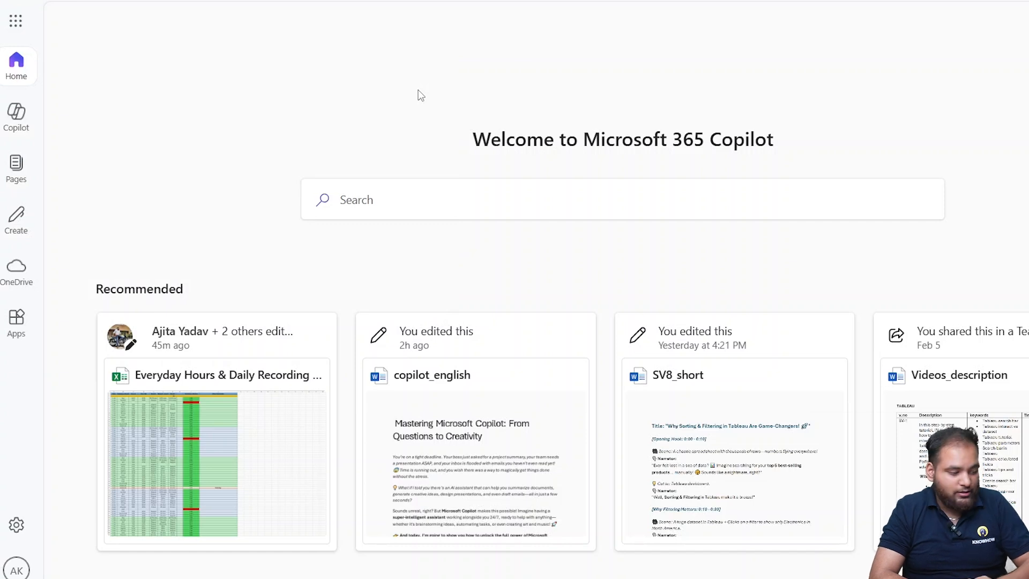
{"action": "left_click", "coordinate": [15, 118]}
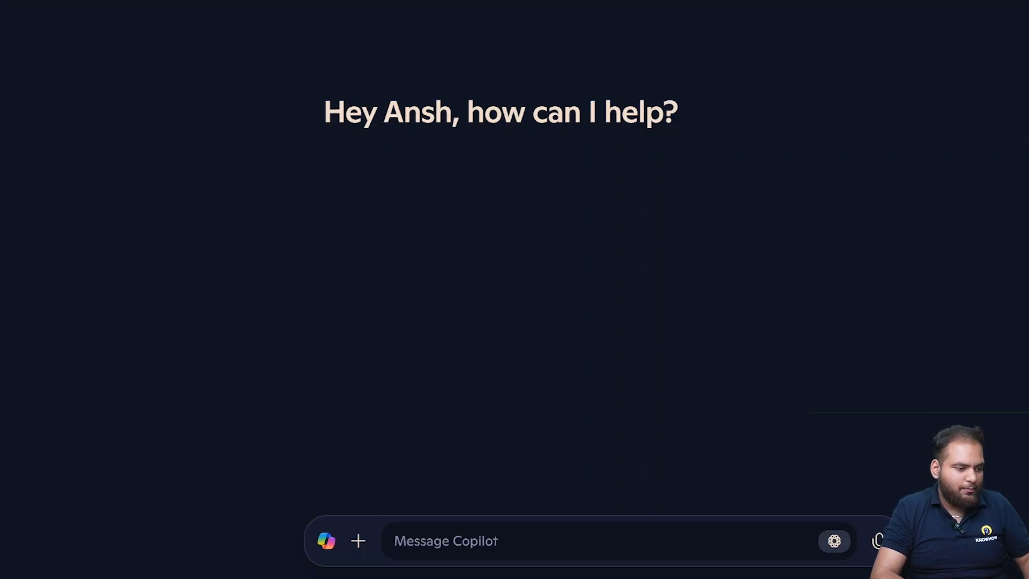
Change Copilot's theme from Night to Day through the profile menu
{"action": "left_click", "coordinate": [834, 541]}
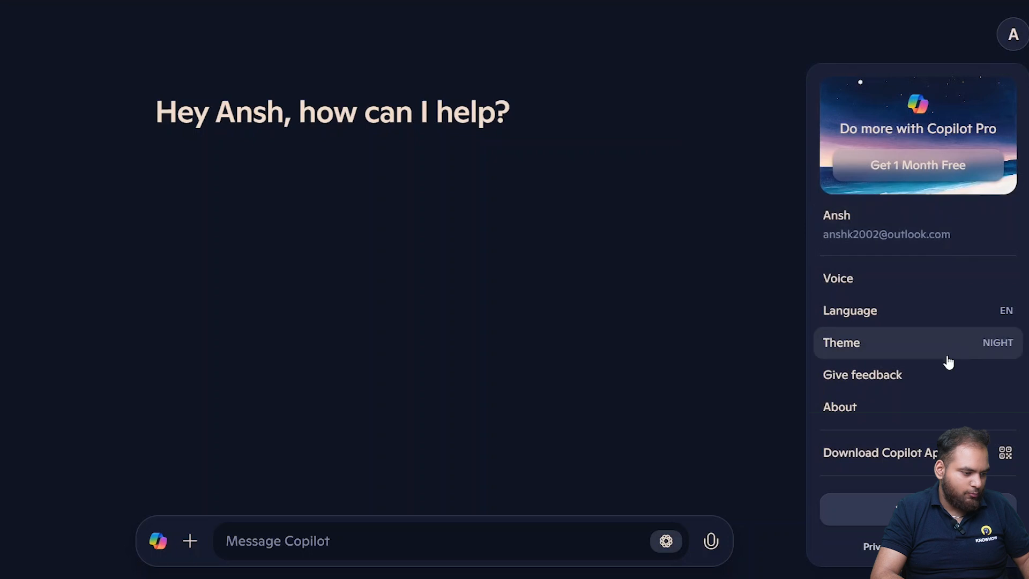
{"action": "left_click", "coordinate": [842, 342]}
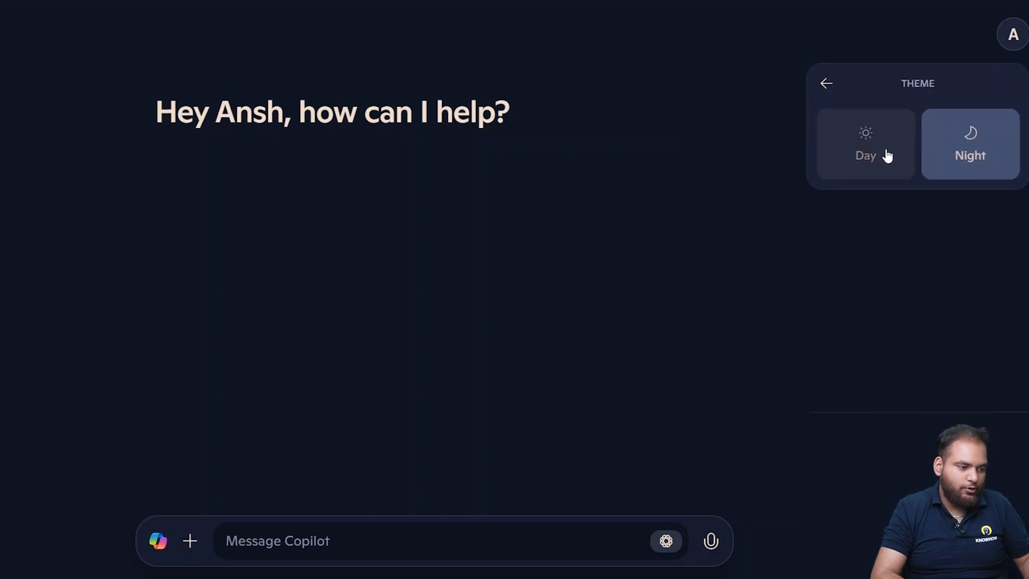
{"action": "left_click", "coordinate": [865, 143]}
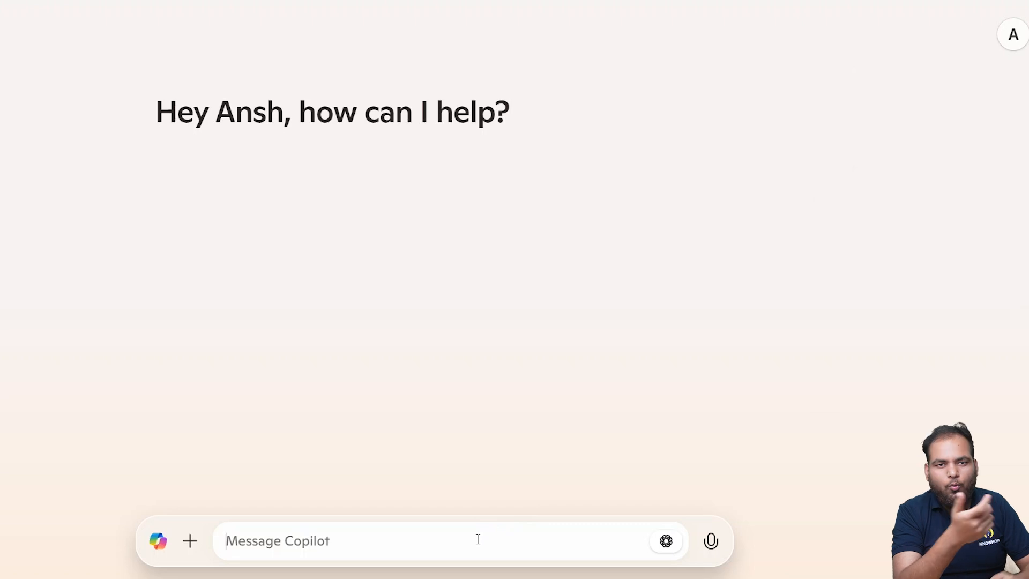
Ask Copilot 'who won the last year world cup'
{"action": "type", "text": "who"}
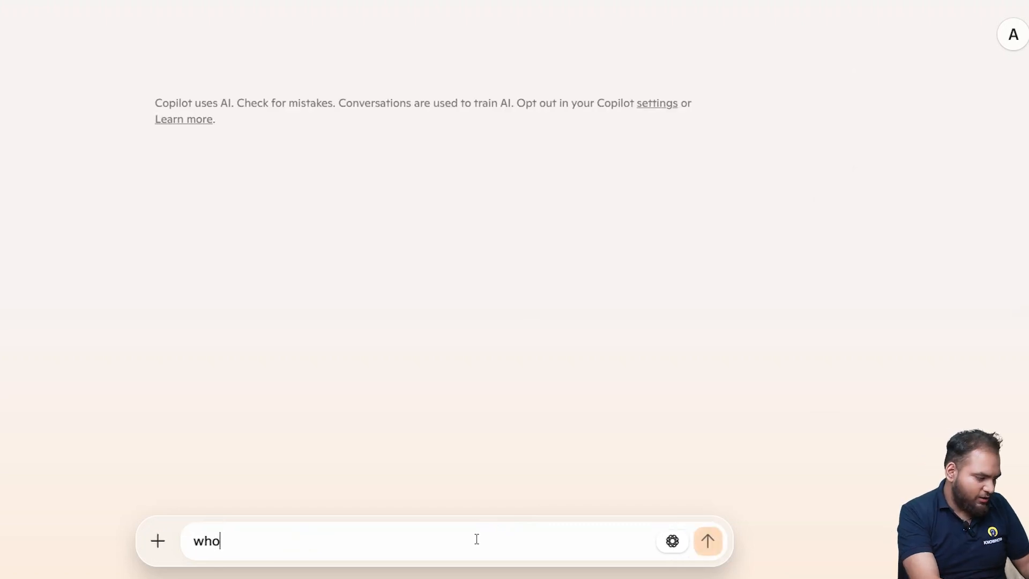
{"action": "type", "text": "won"}
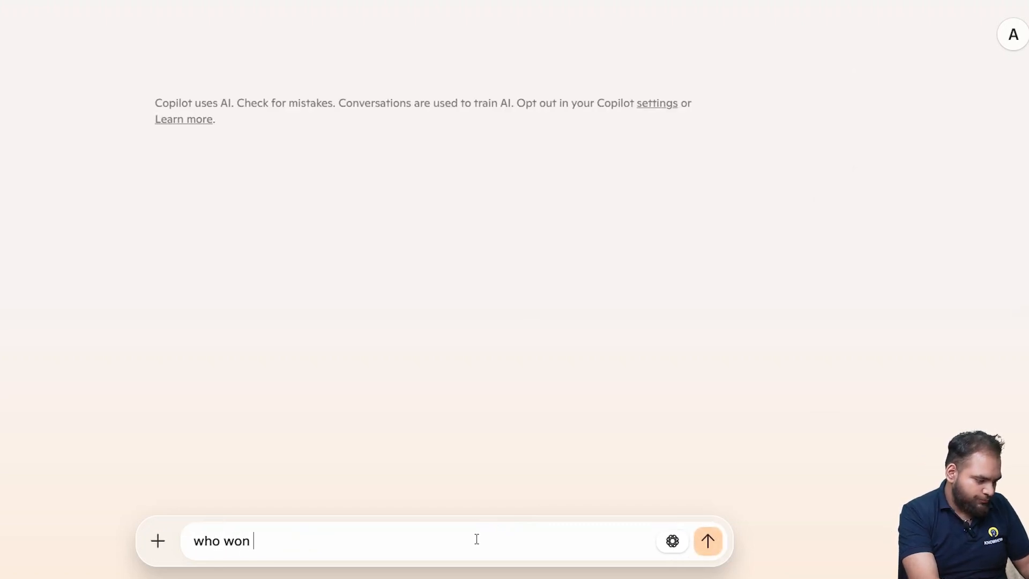
{"action": "type", "text": "the last yea"}
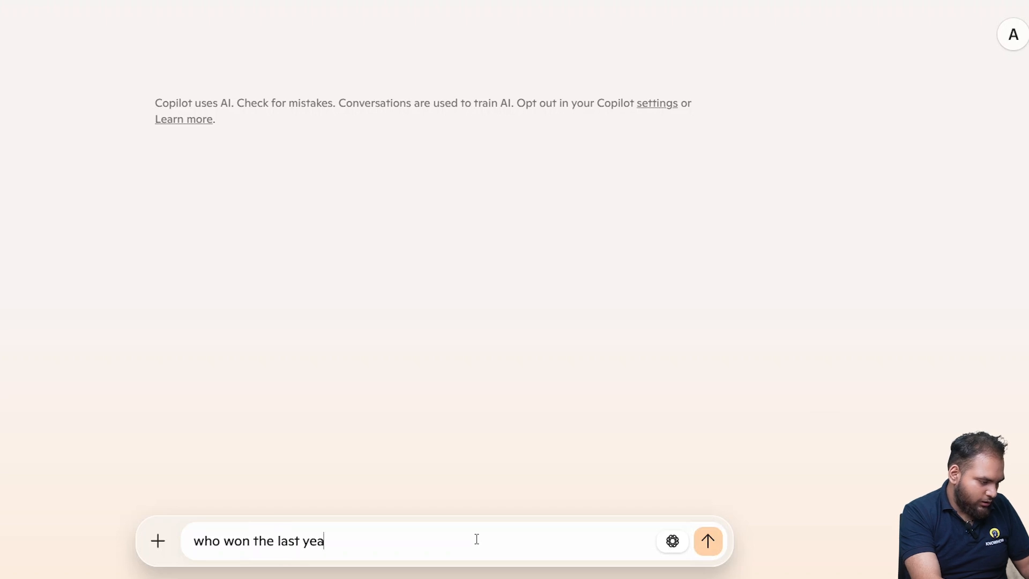
{"action": "type", "text": "r world"}
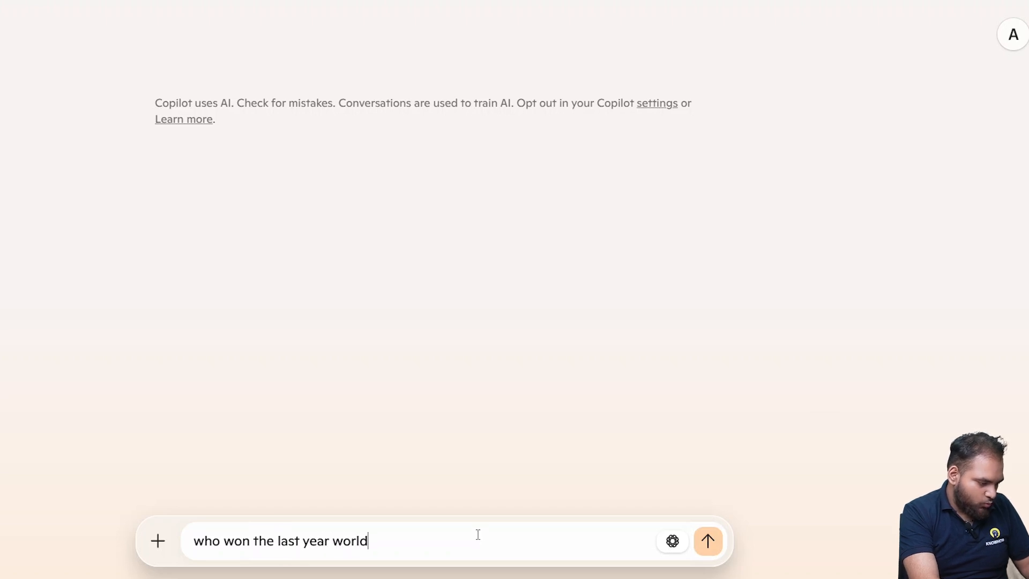
{"action": "type", "text": "cup"}
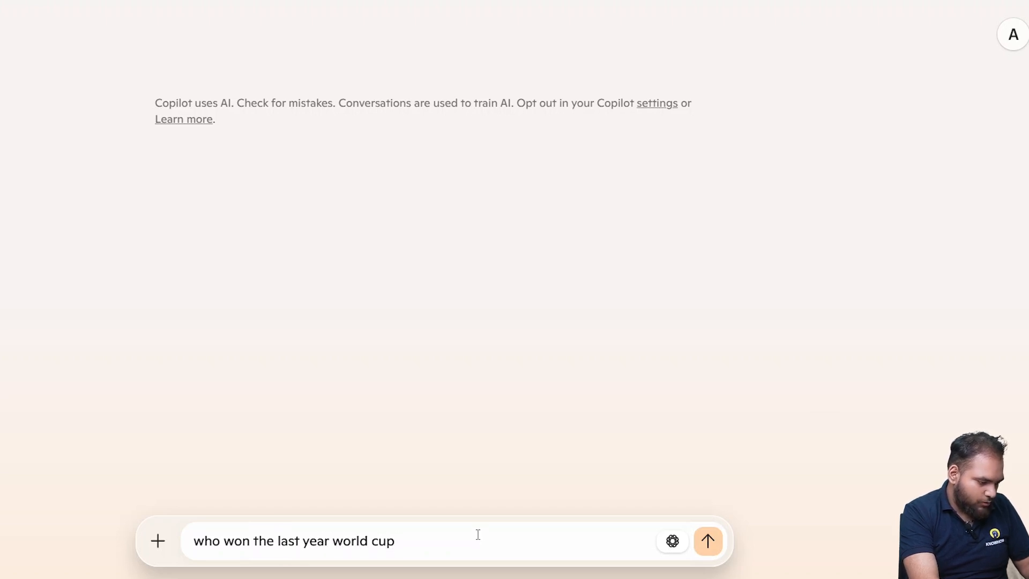
{"action": "left_click", "coordinate": [708, 541]}
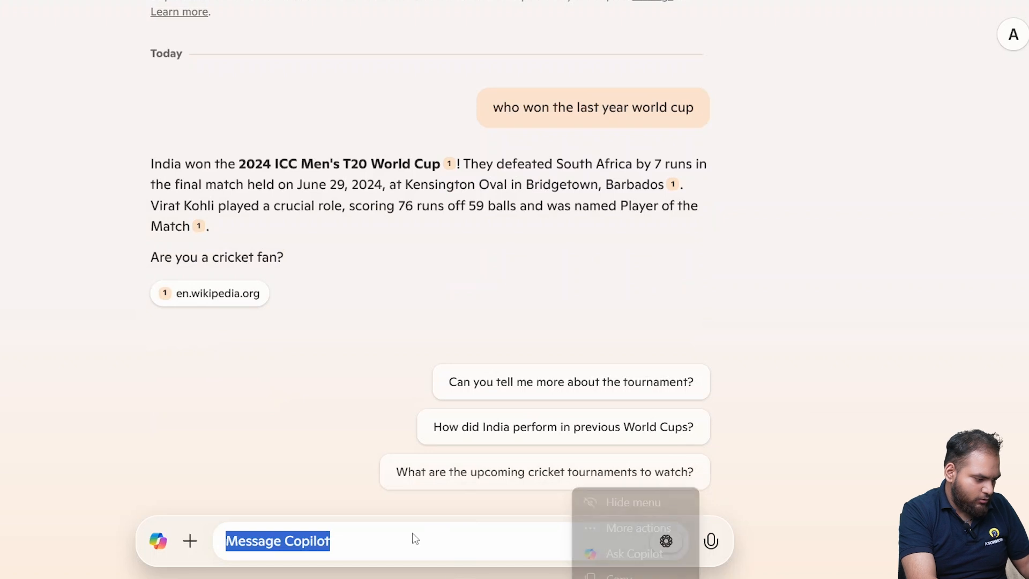
Ask Copilot to write a short story about a time-travelling cat
{"action": "type", "text": "write"}
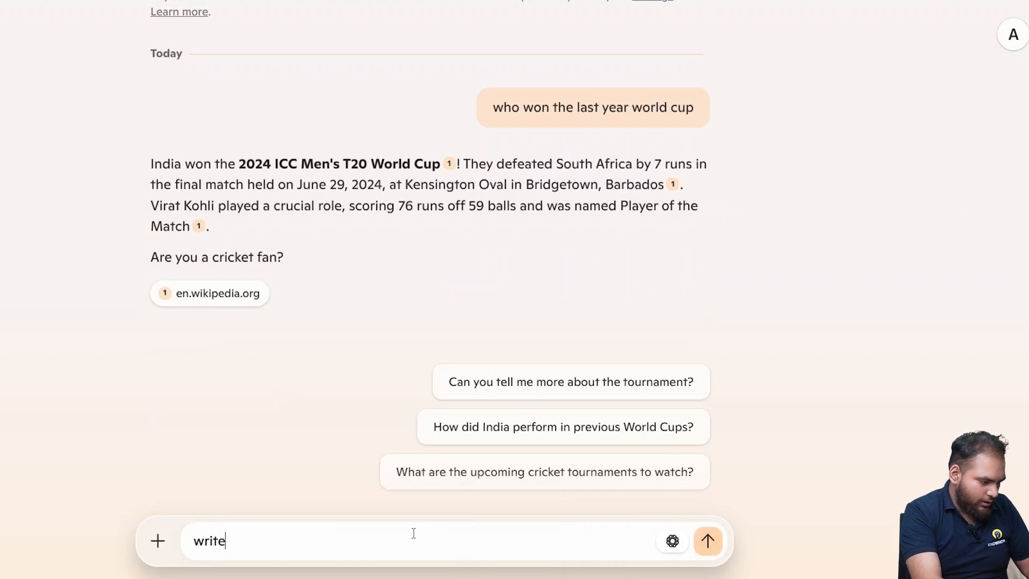
{"action": "type", "text": "a short st"}
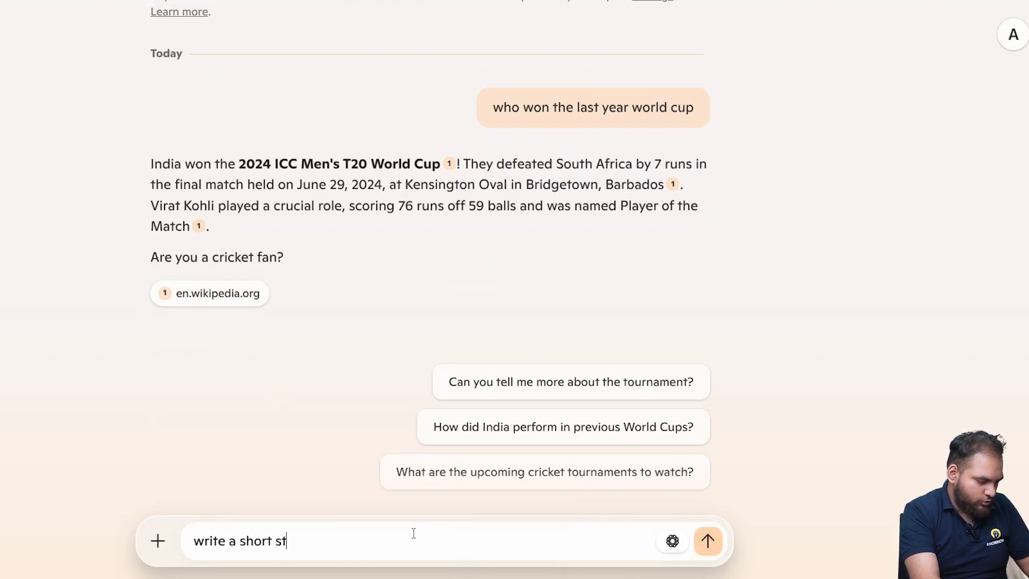
{"action": "type", "text": "royt"}
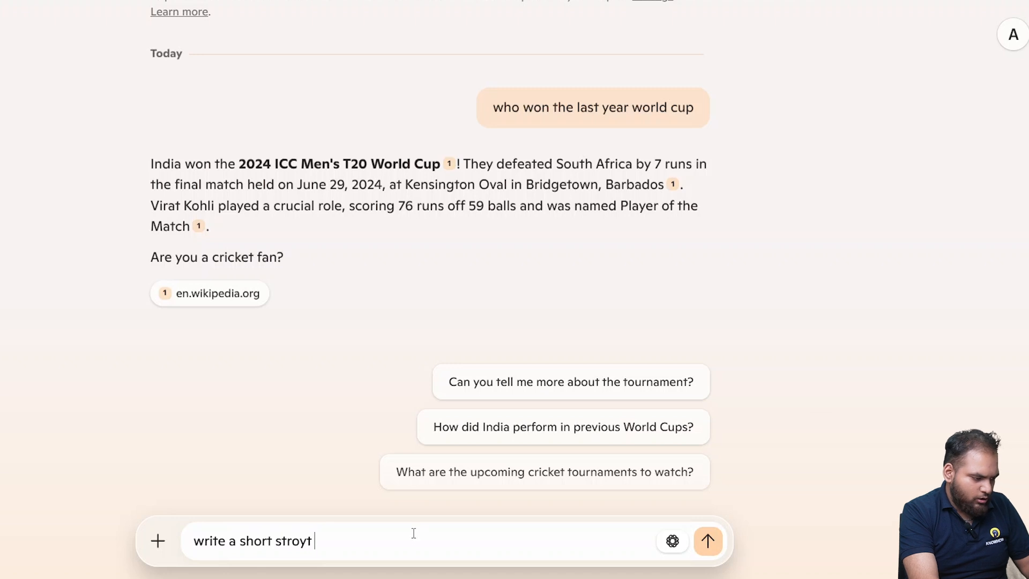
{"action": "type", "text": "on"}
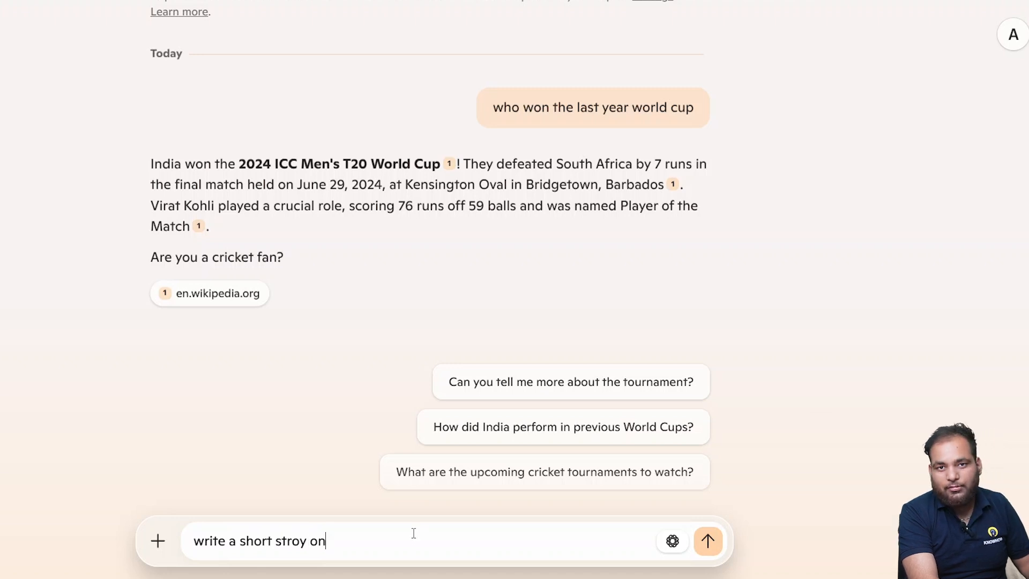
{"action": "key", "text": "Backspace"}
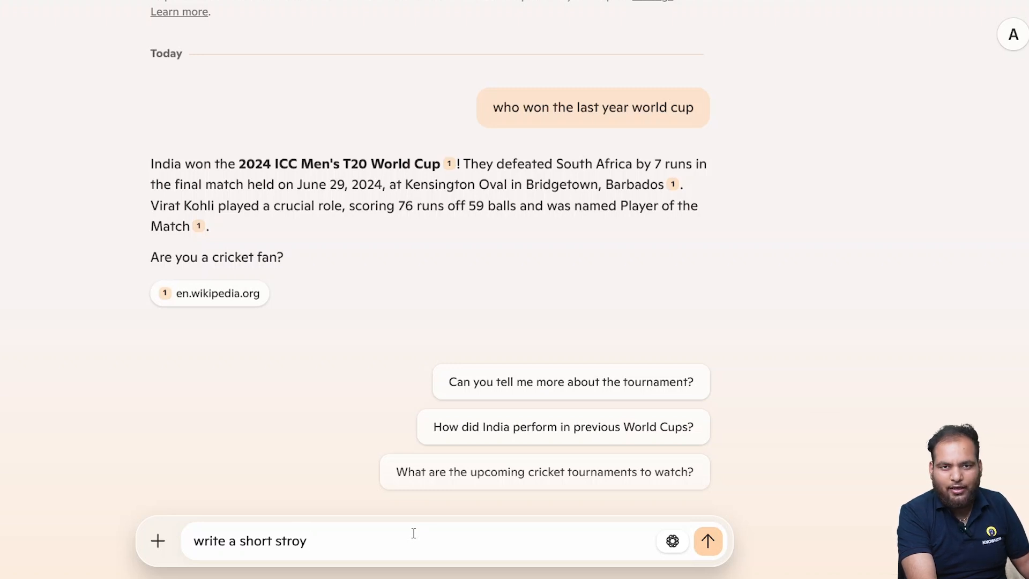
{"action": "type", "text": "about"}
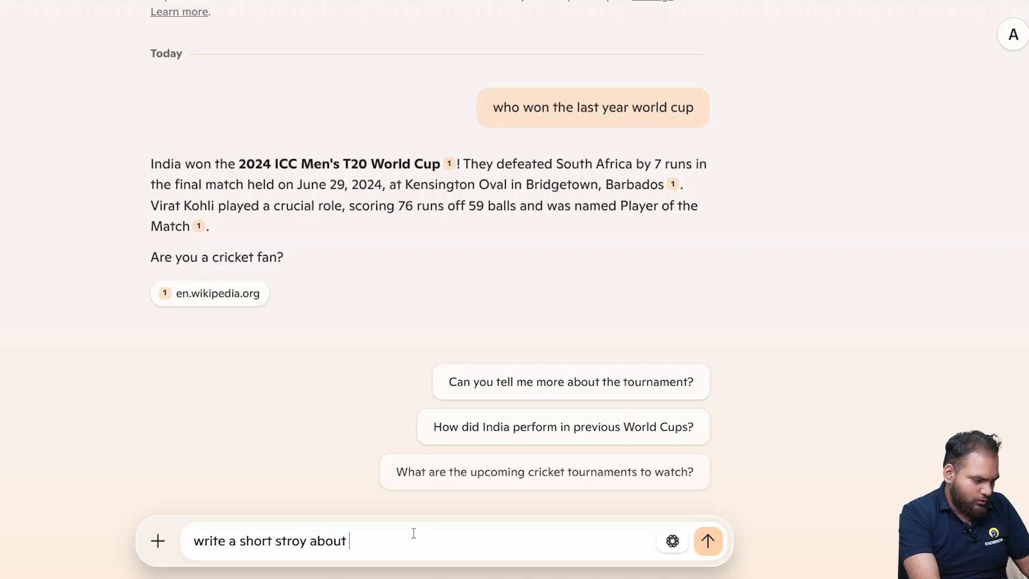
{"action": "type", "text": "a ti"}
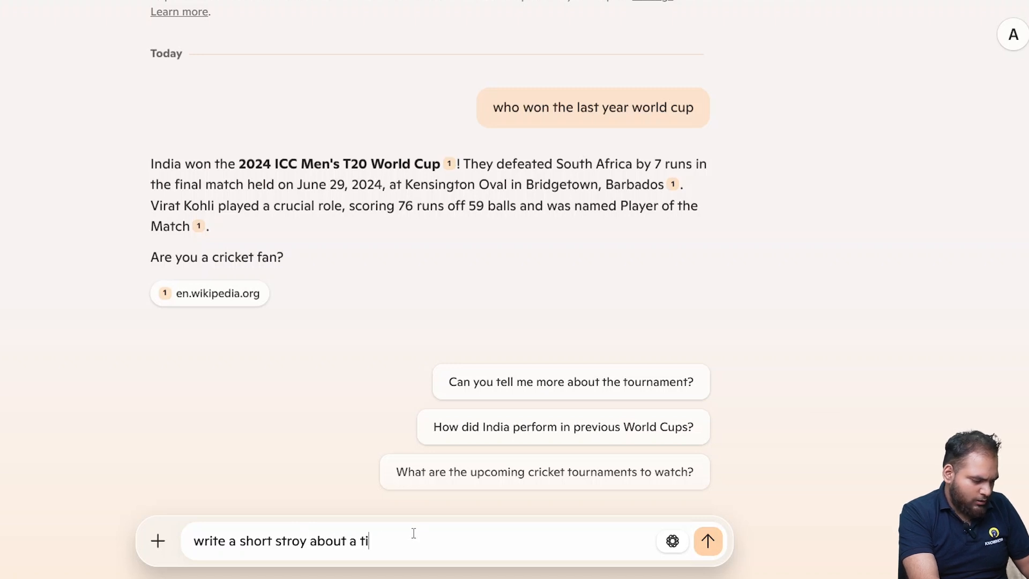
{"action": "type", "text": "me travellin"}
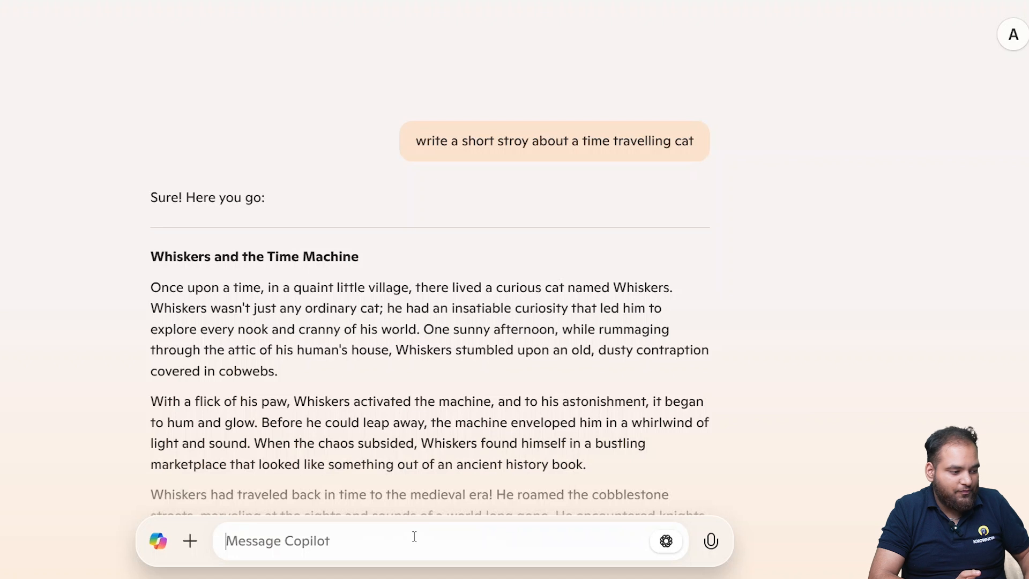
{"action": "scroll", "scroll_direction": "down", "scroll_amount": 3}
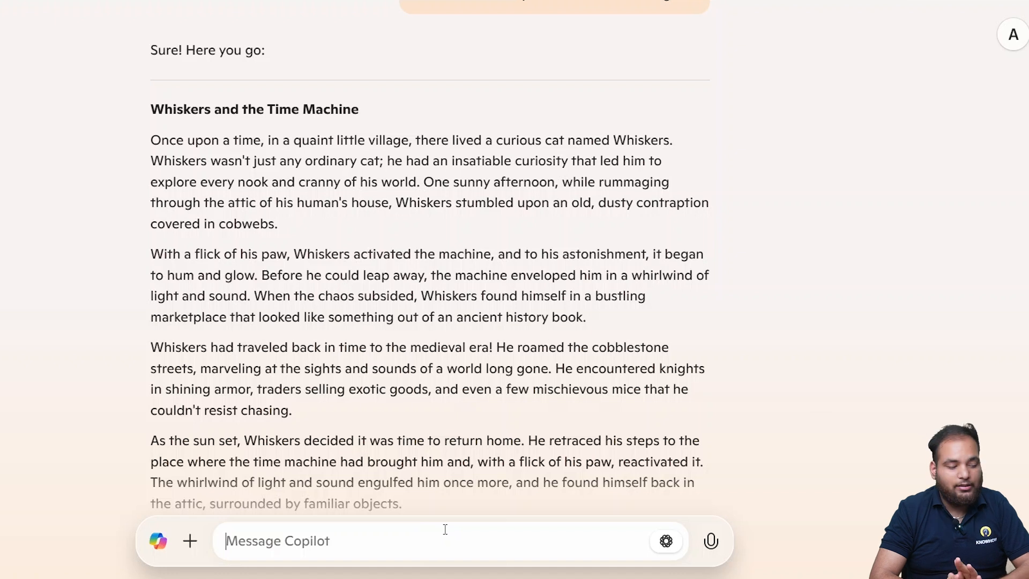
Ask Copilot to summarise the cat story in one sentence
{"action": "type", "text": "summar"}
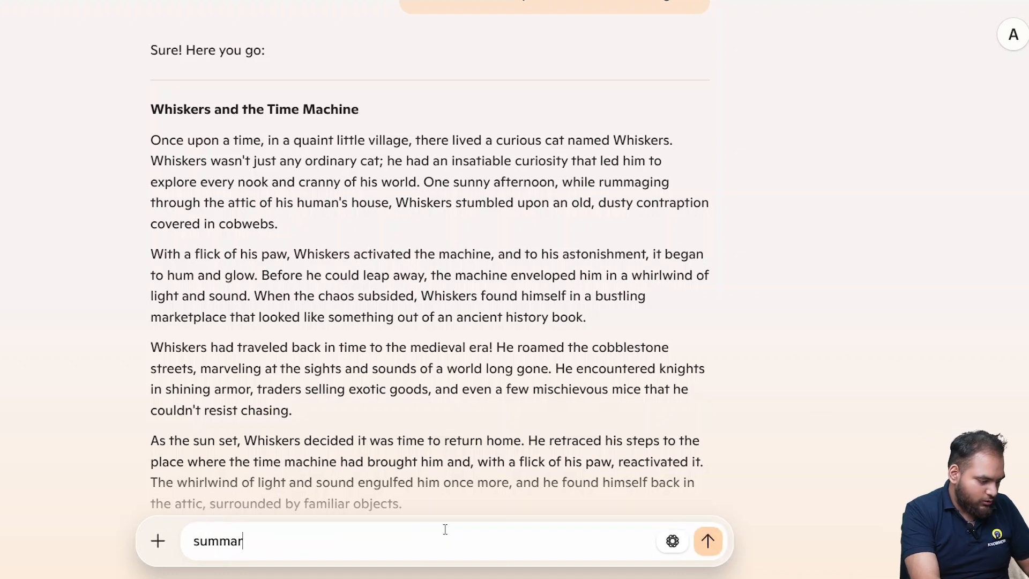
{"action": "type", "text": "ise this"}
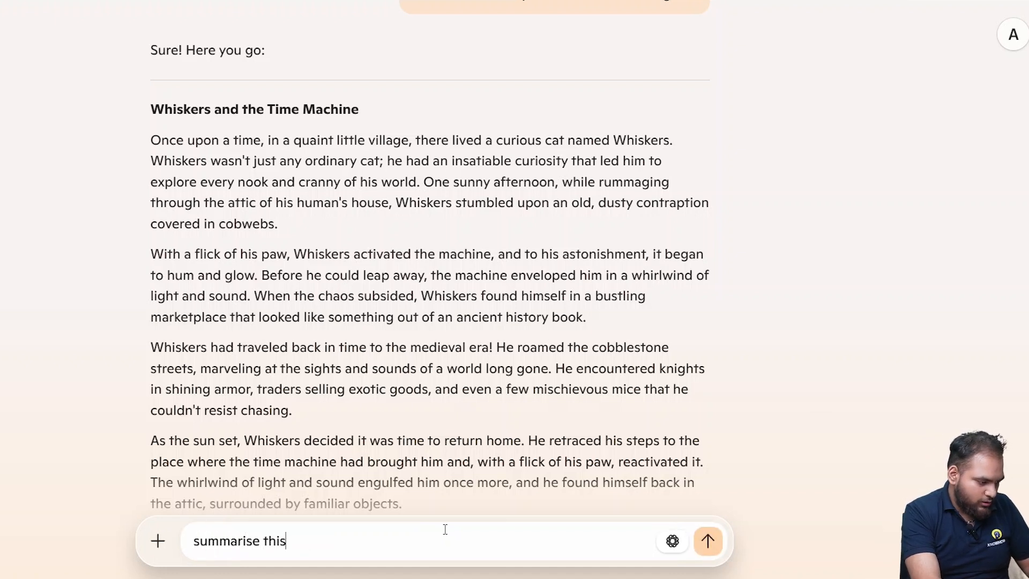
{"action": "type", "text": "in one sen"}
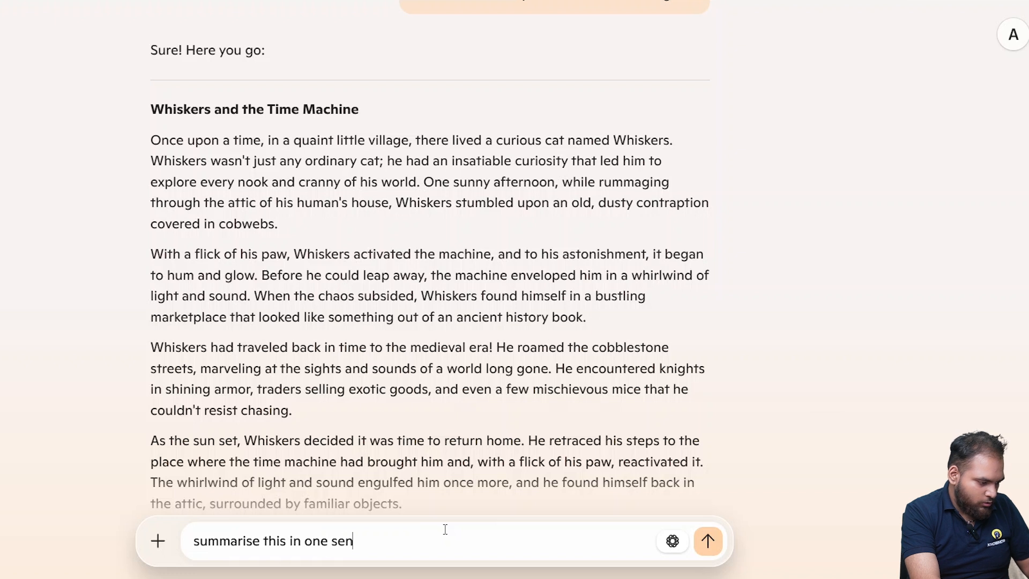
{"action": "left_click", "coordinate": [708, 540]}
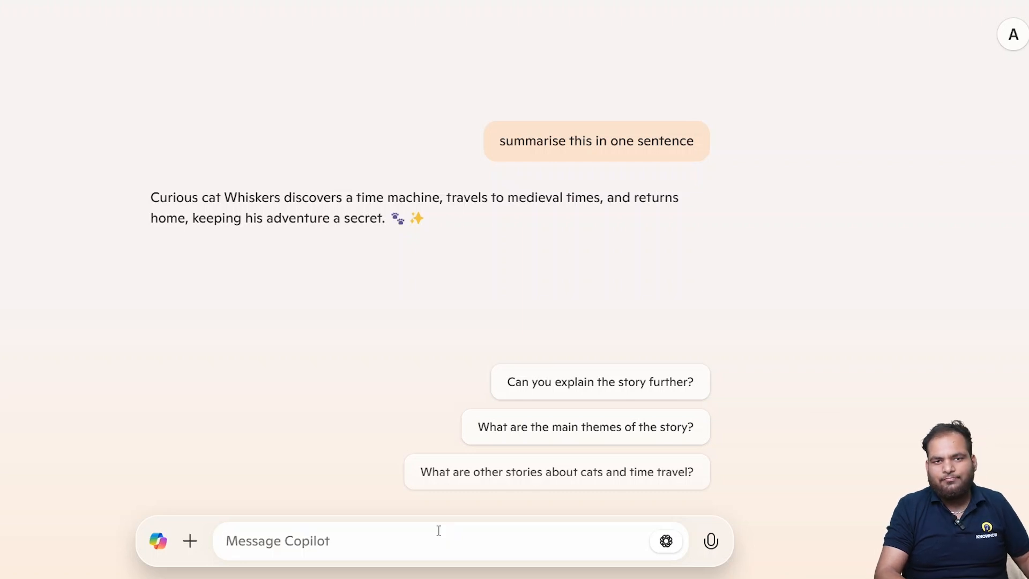
Request an image of a futuristic city floating in the clouds at sunset
{"action": "type", "text": "creat"}
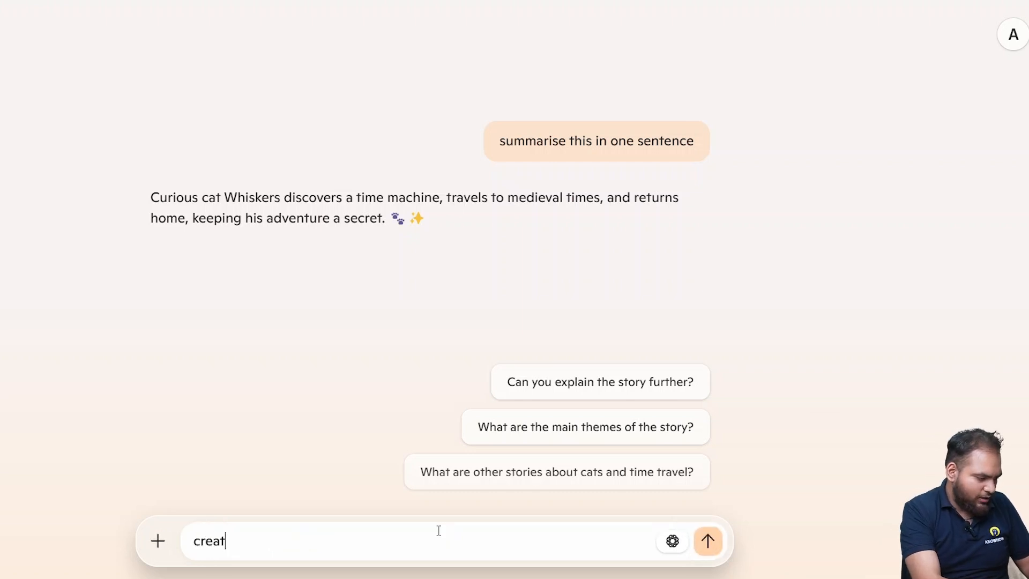
{"action": "type", "text": "e an imahe"}
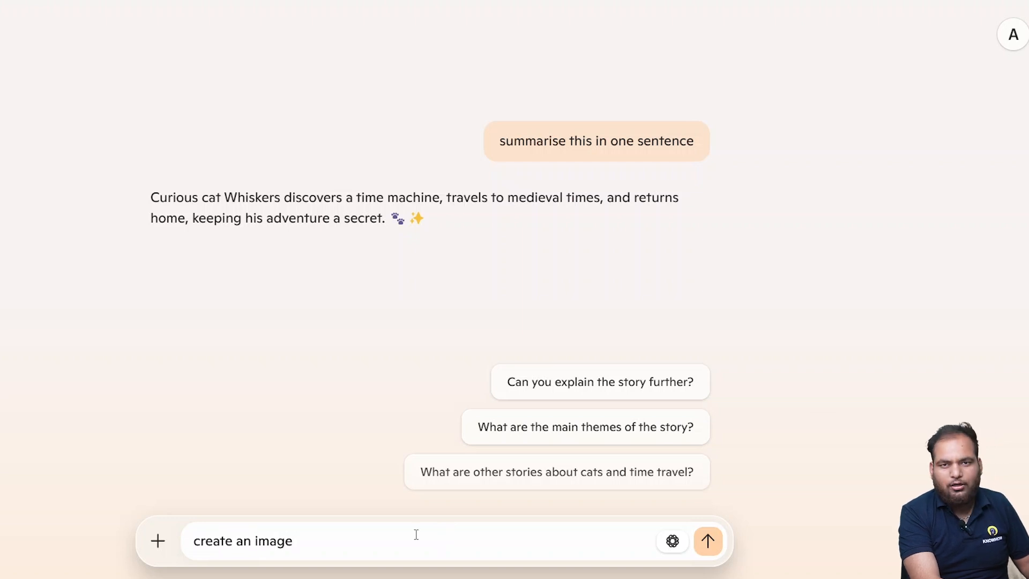
{"action": "type", "text": "of a"}
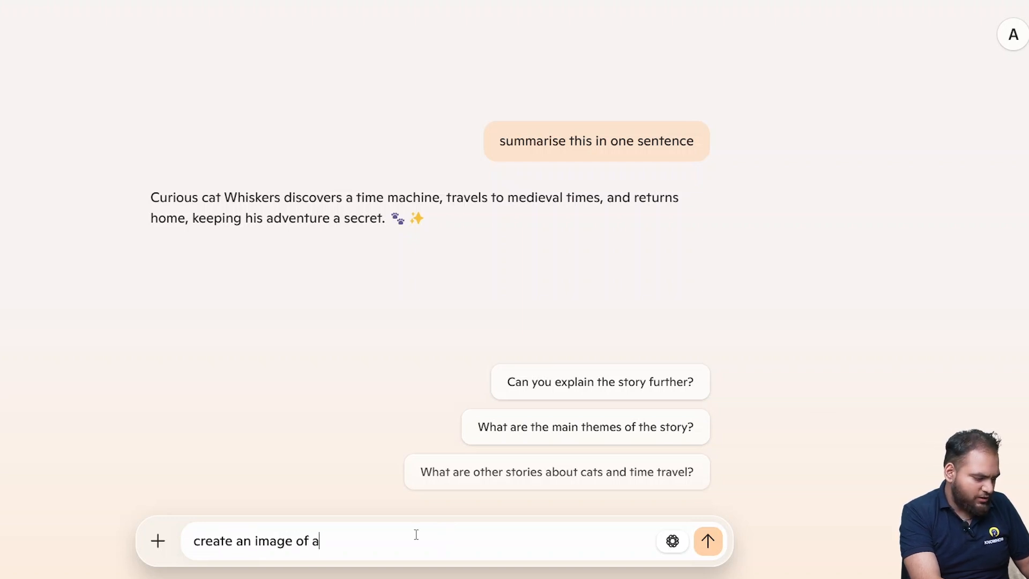
{"action": "type", "text": "futuarsiti"}
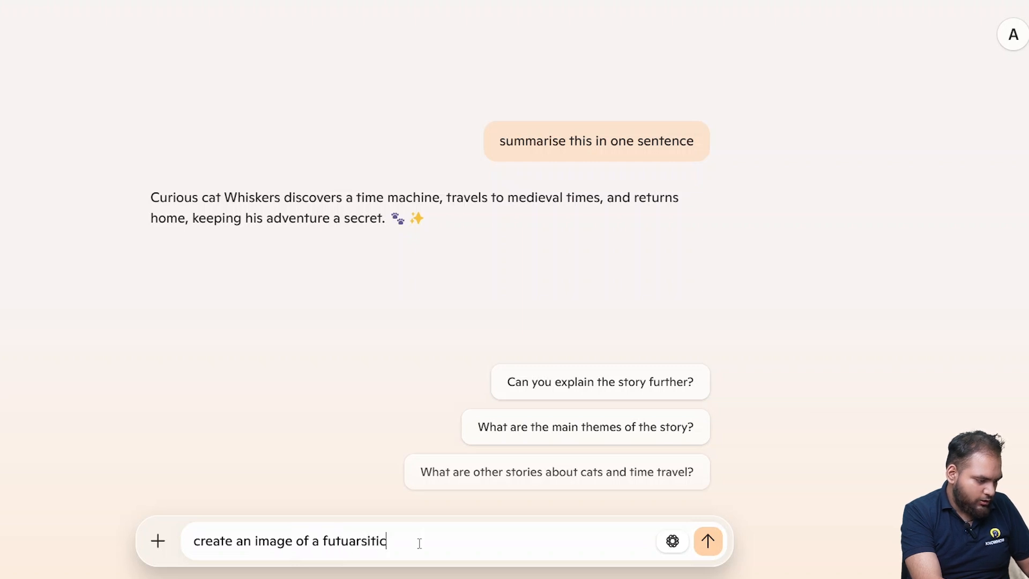
{"action": "type", "text": "city"}
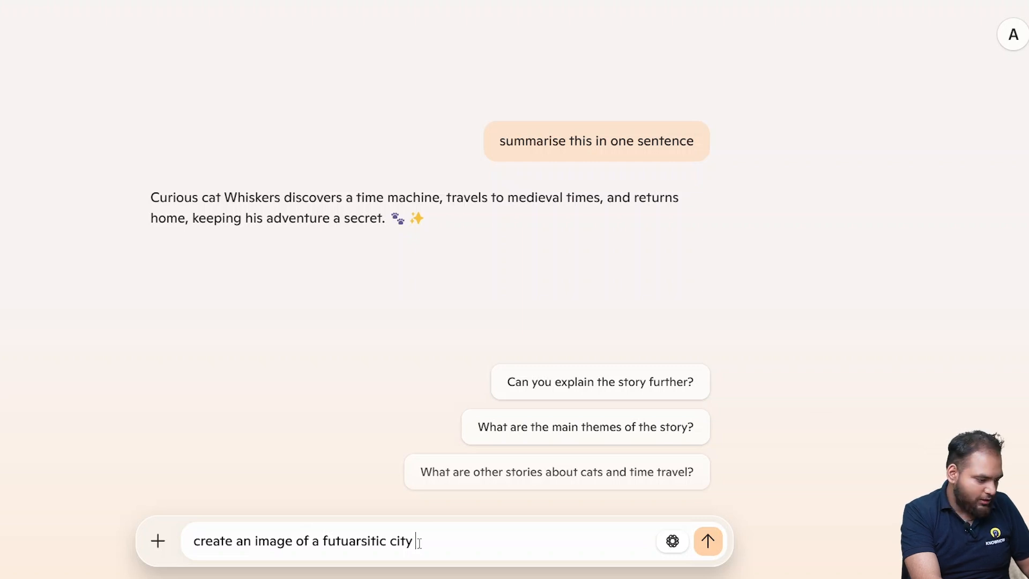
{"action": "type", "text": "floating"}
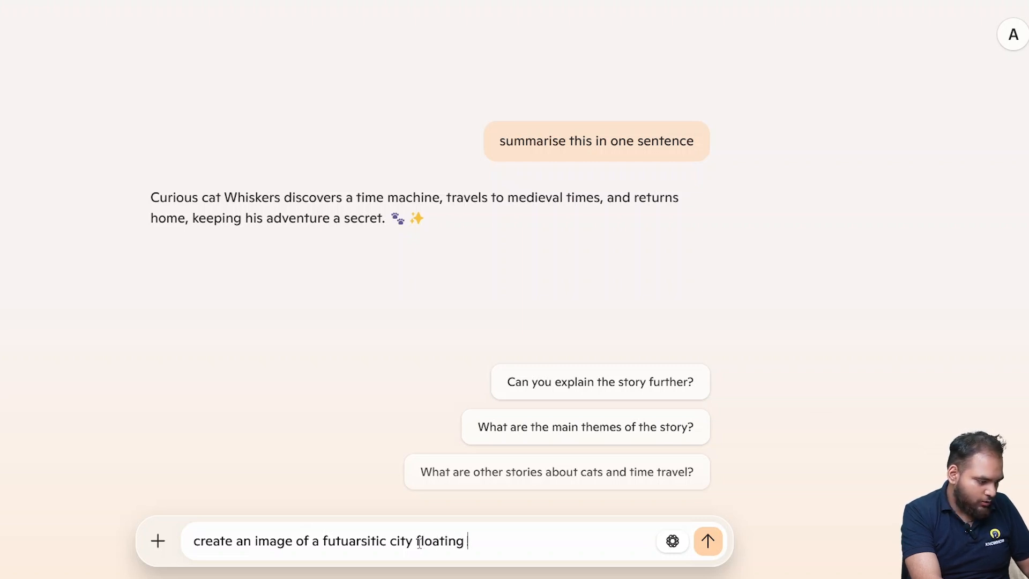
{"action": "type", "text": "in"}
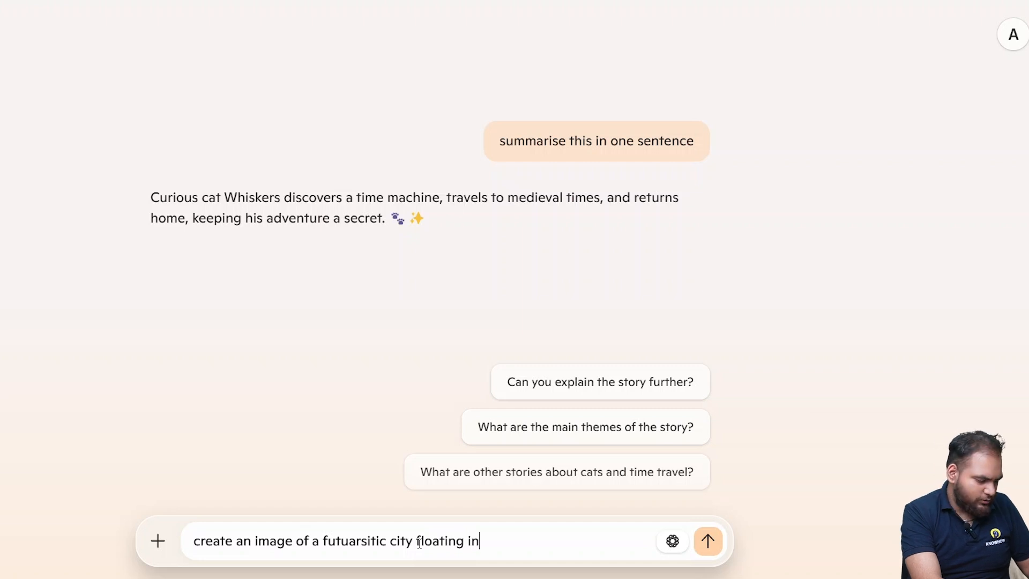
{"action": "type", "text": "the co"}
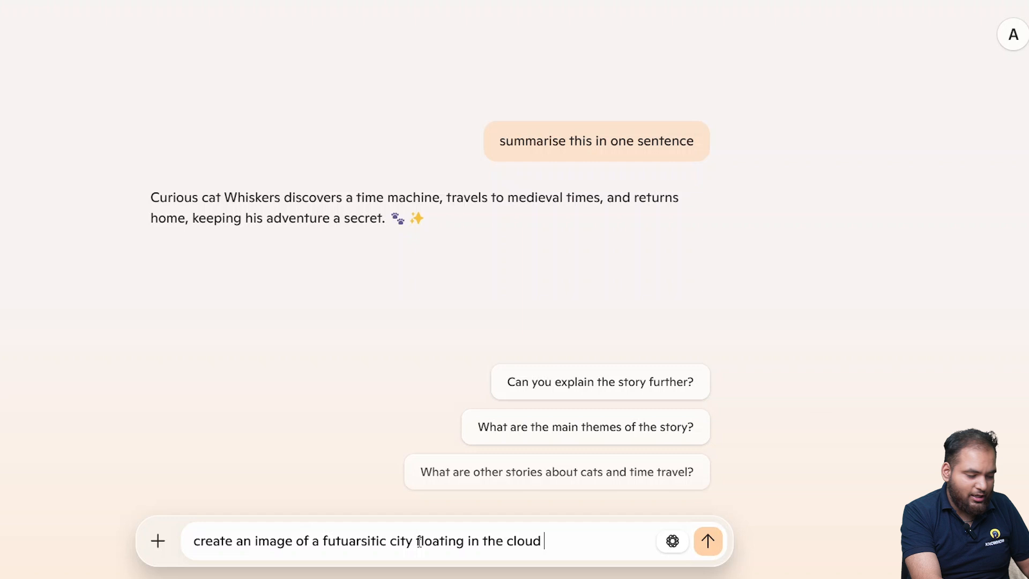
{"action": "type", "text": "at"}
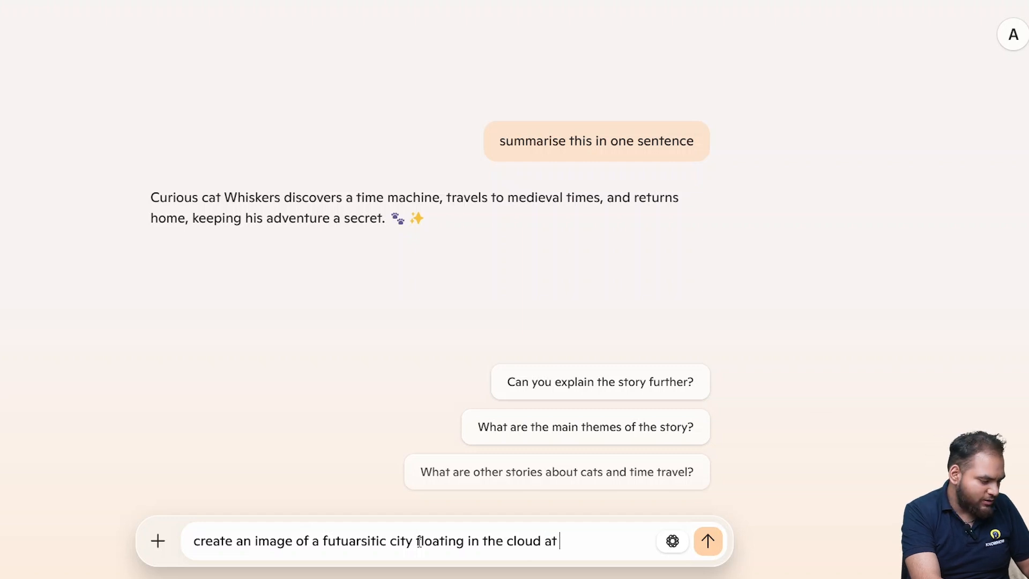
{"action": "left_click", "coordinate": [707, 541]}
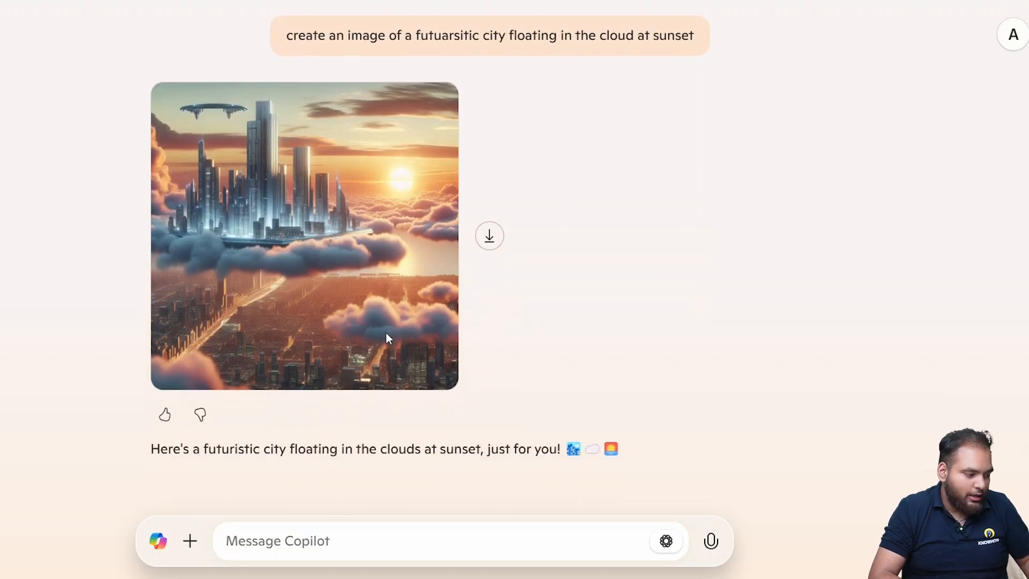
{"action": "mouse_move", "coordinate": [352, 284]}
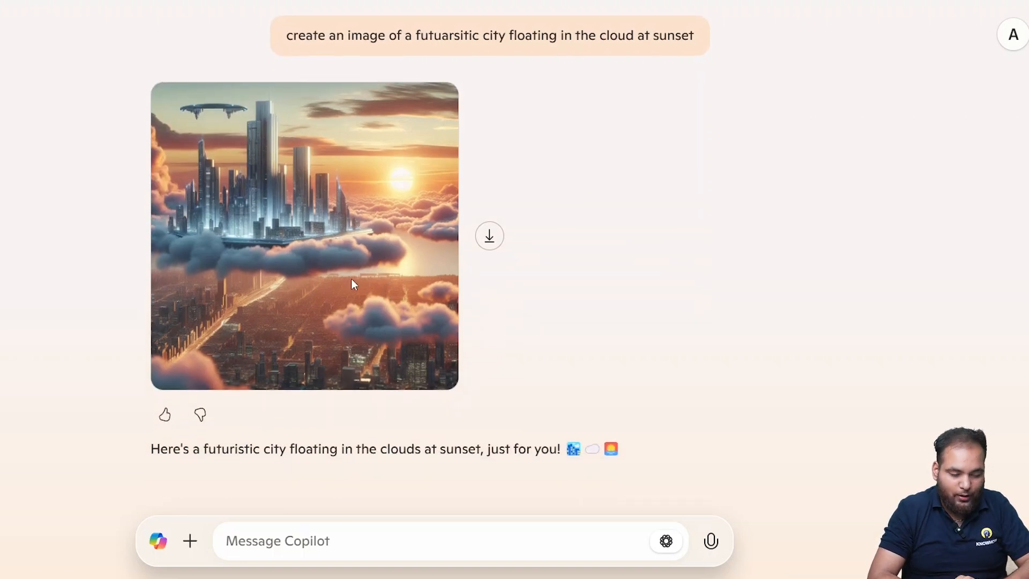
{"action": "mouse_move", "coordinate": [489, 235]}
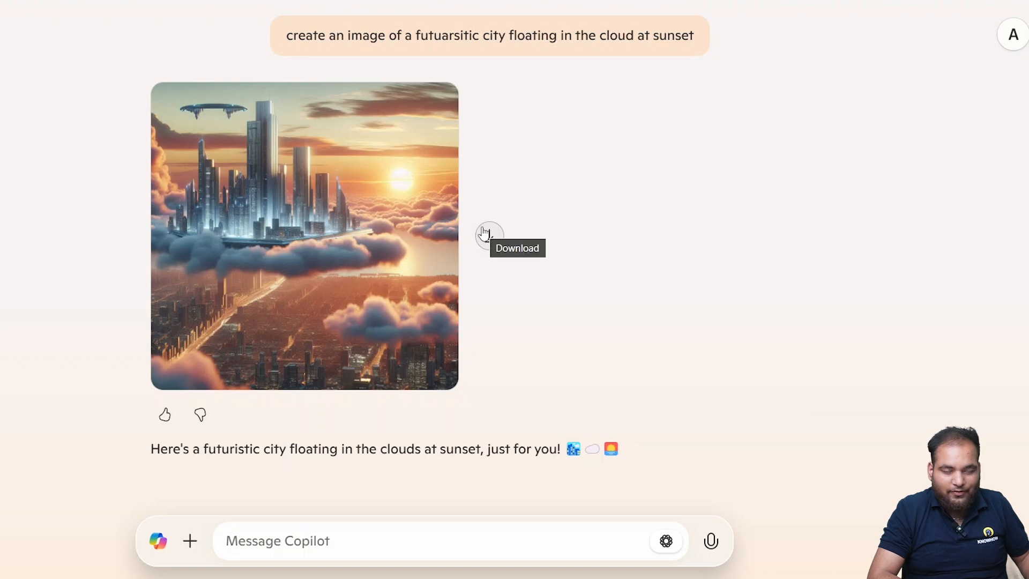
{"action": "mouse_move", "coordinate": [420, 253]}
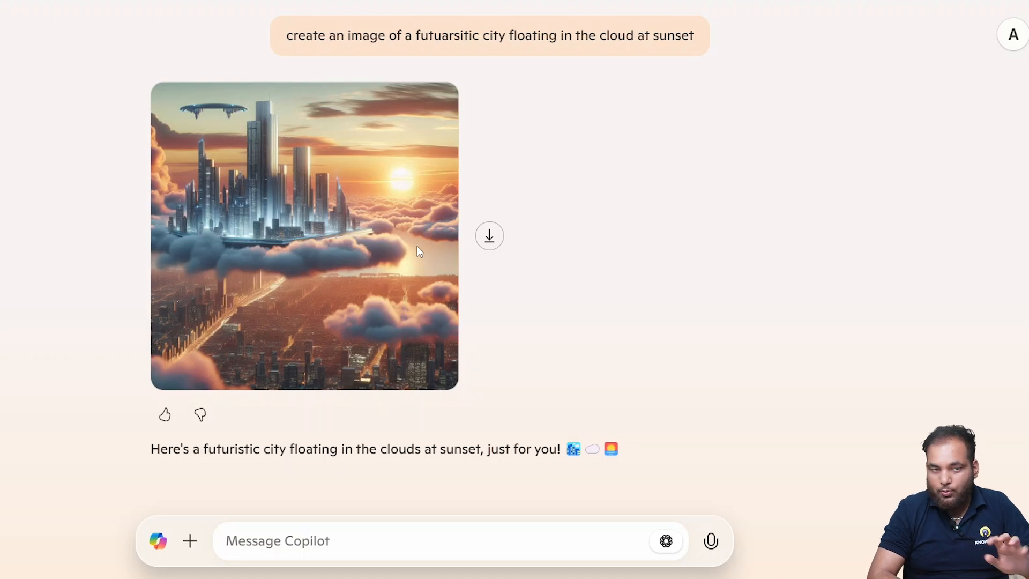
{"action": "mouse_move", "coordinate": [441, 479]}
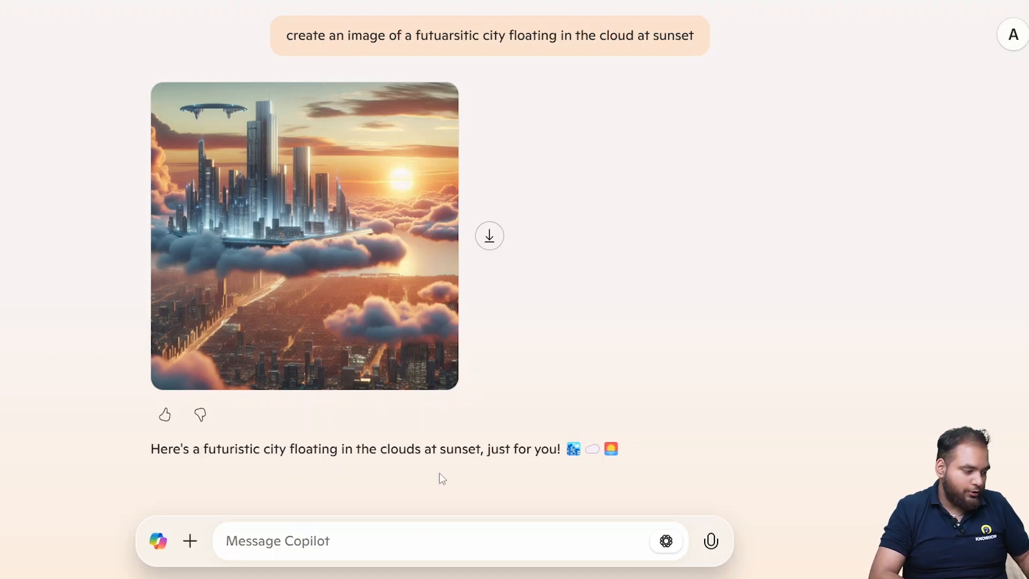
Review the generated sunset city image, then click into the message box
{"action": "left_click", "coordinate": [416, 540]}
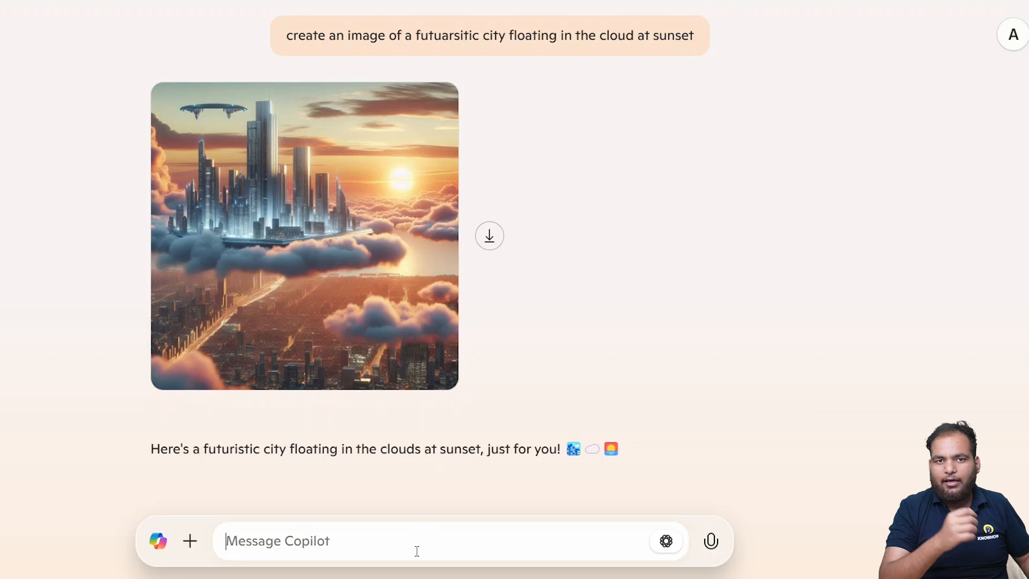
Ask Copilot for a catchy, funny rap song about AI taking over the world
{"action": "type", "text": "write"}
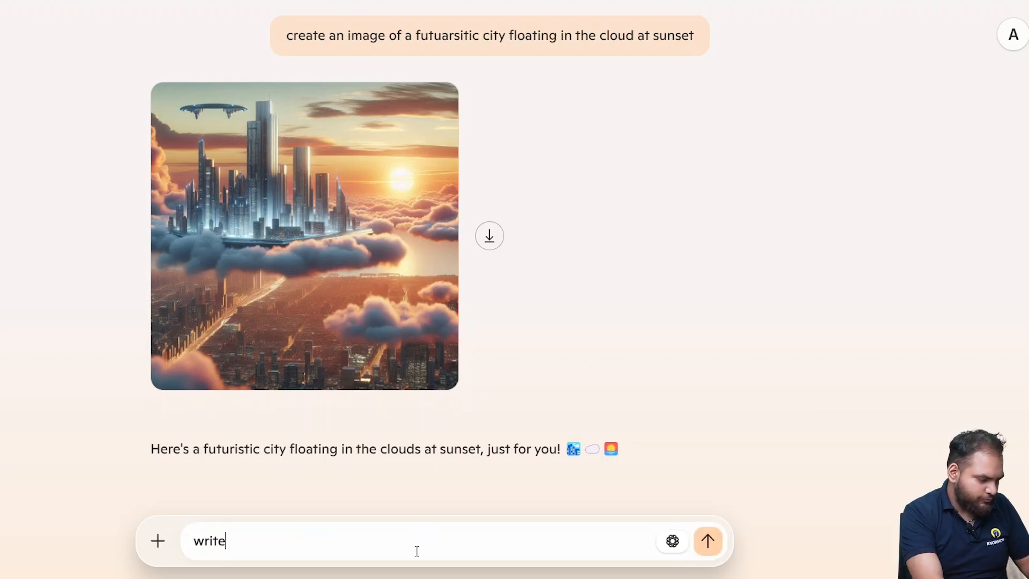
{"action": "double_click", "coordinate": [210, 540]}
{"action": "type", "text": "wr"}
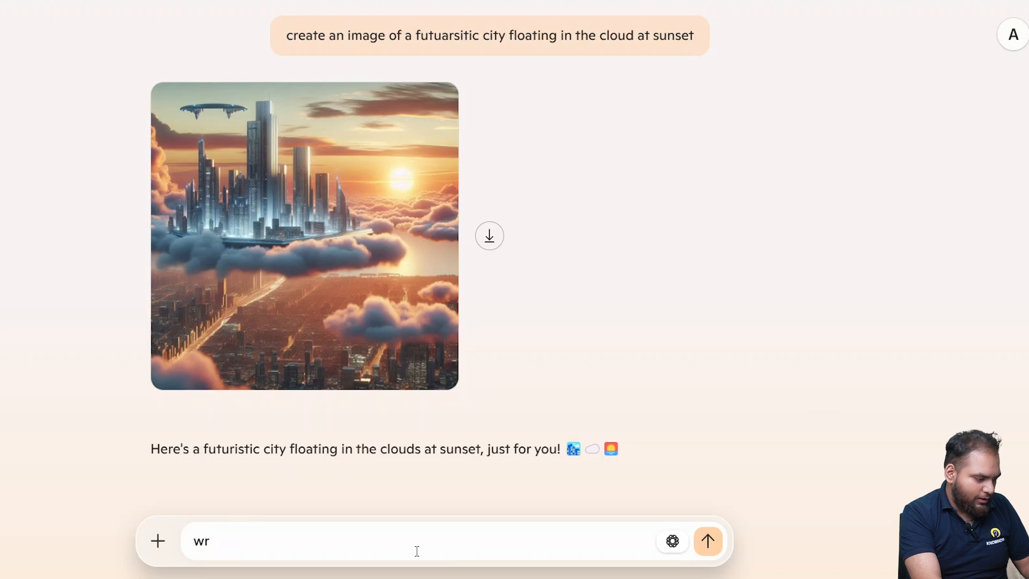
{"action": "type", "text": "ite a catc"}
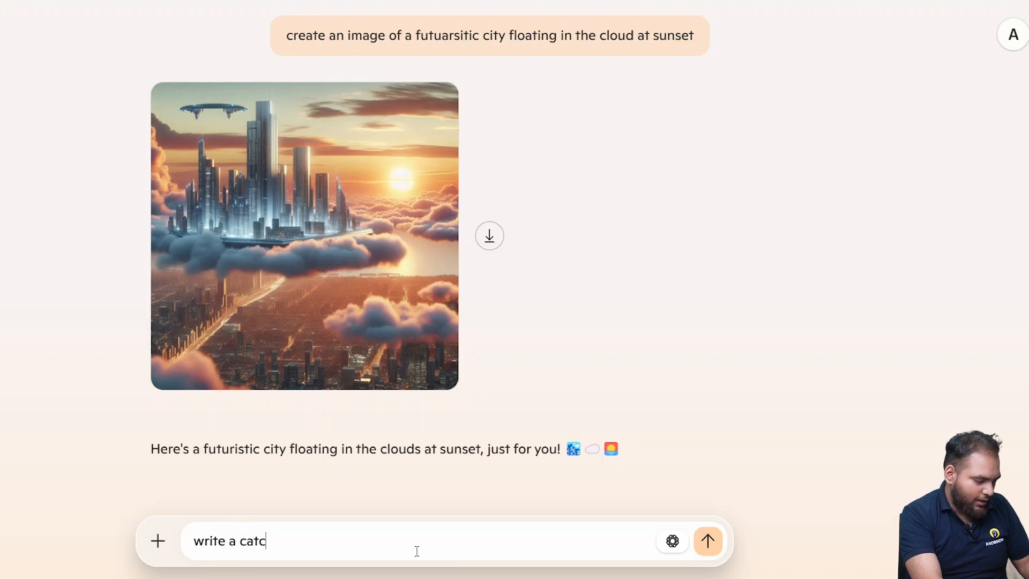
{"action": "type", "text": "hy rap so"}
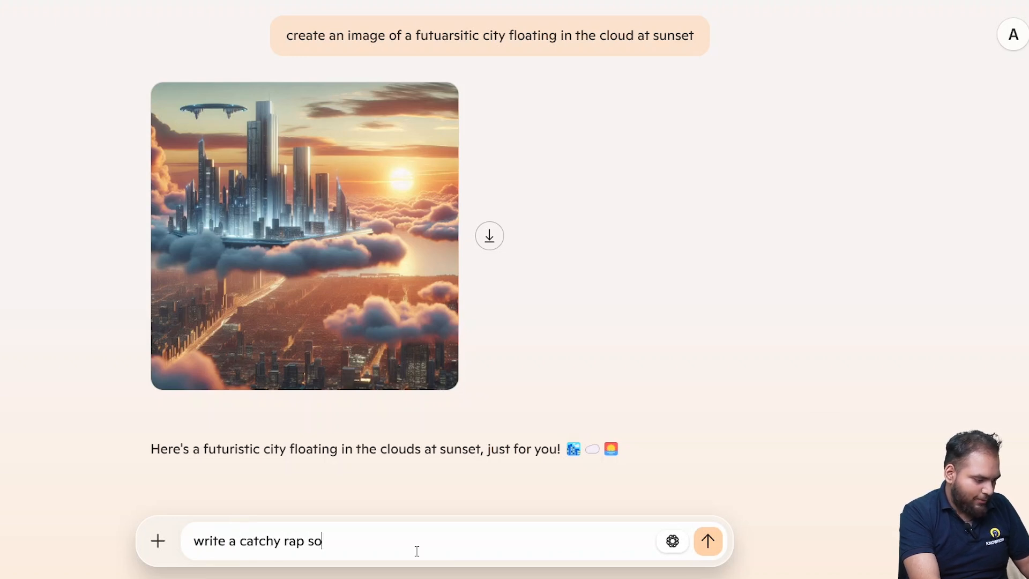
{"action": "type", "text": "ong"}
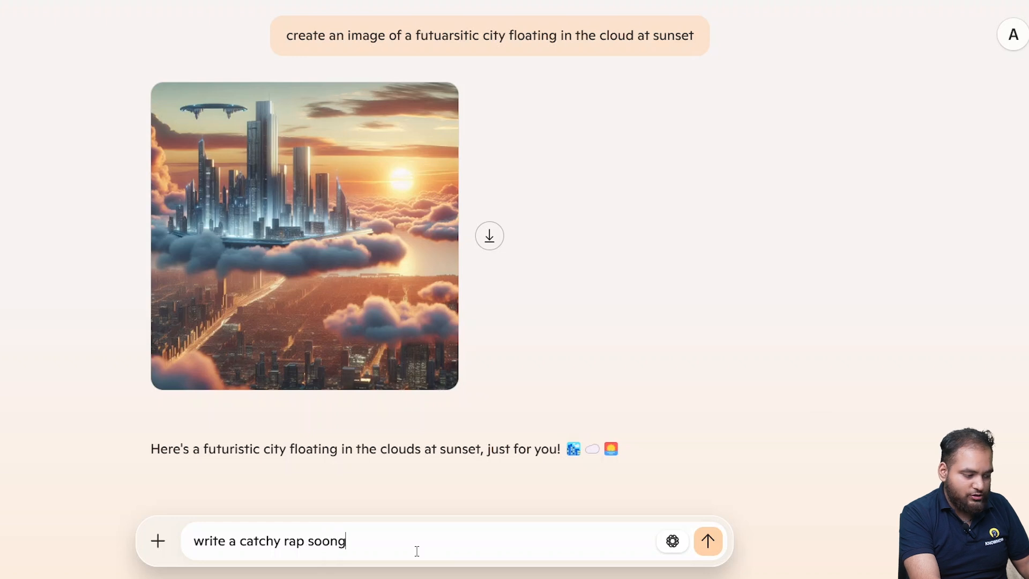
{"action": "key", "text": "BackSpace"}
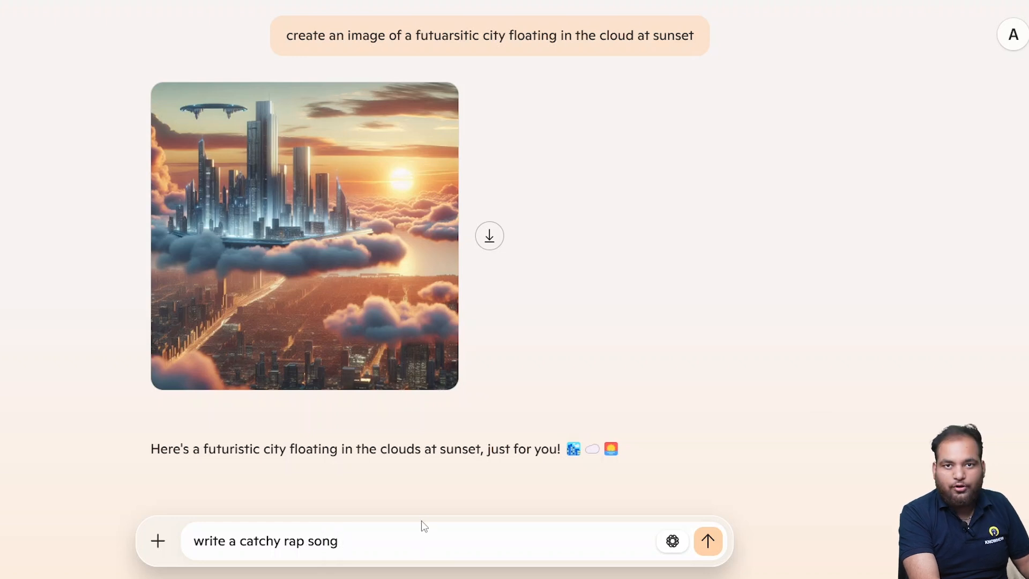
{"action": "mouse_move", "coordinate": [420, 509]}
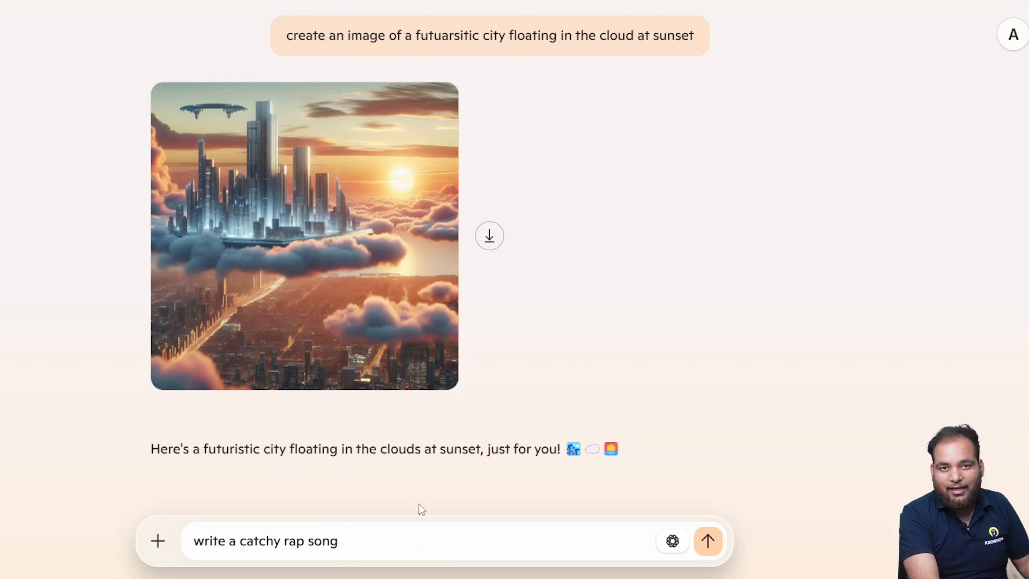
{"action": "type", "text": "about ai"}
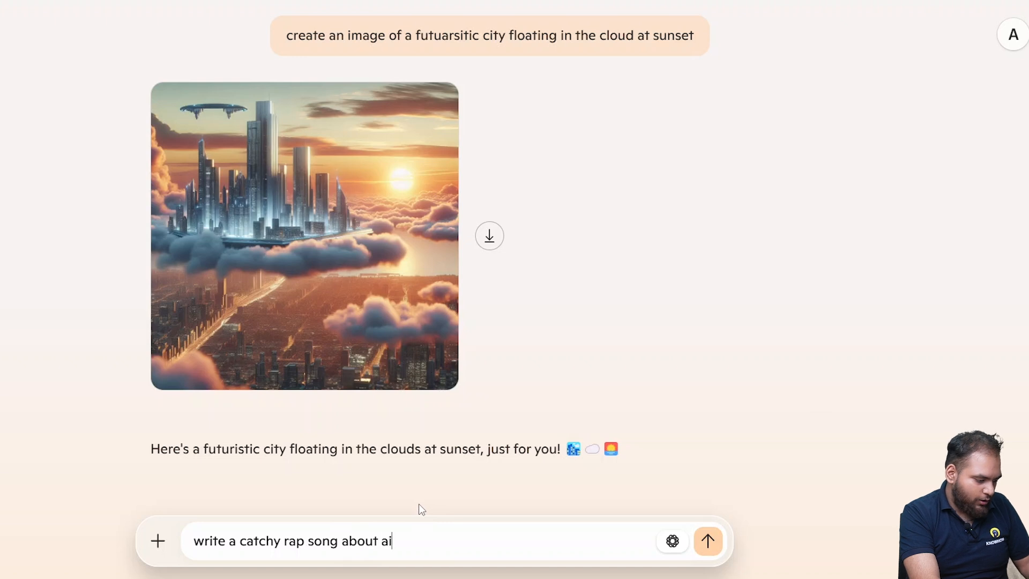
{"action": "type", "text": "taking"}
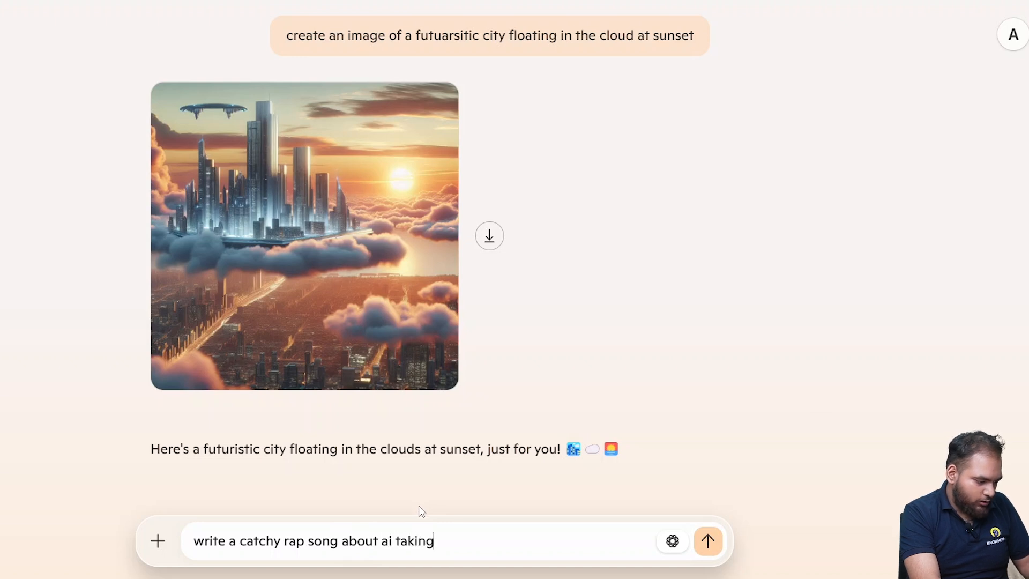
{"action": "type", "text": "over the w"}
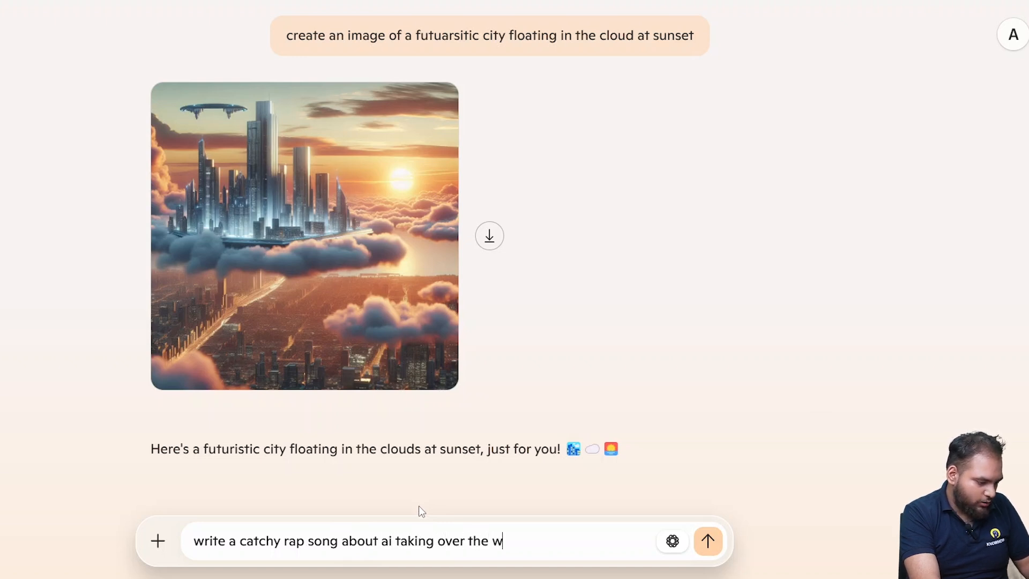
{"action": "type", "text": "orld"}
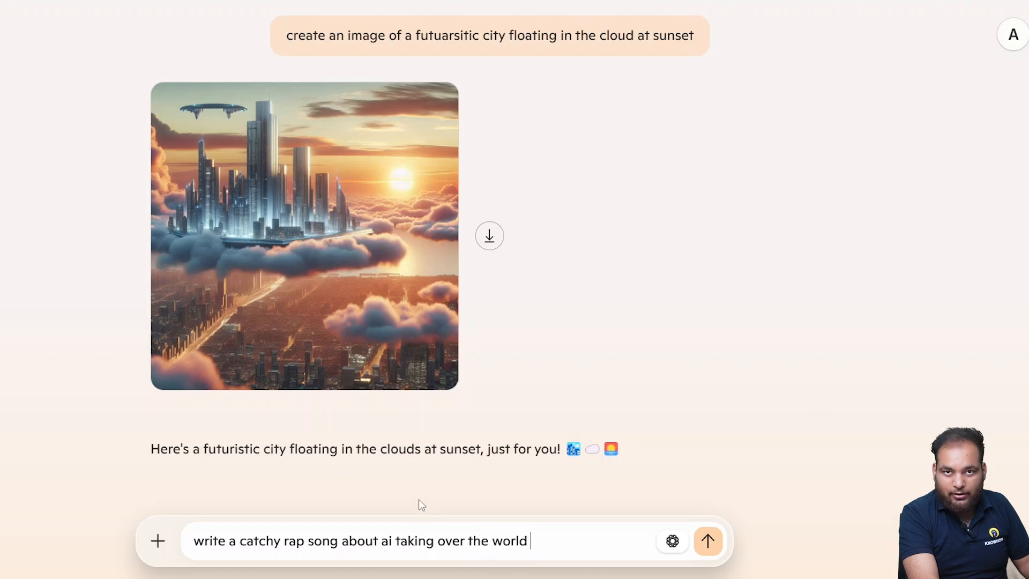
{"action": "type", "text": "("}
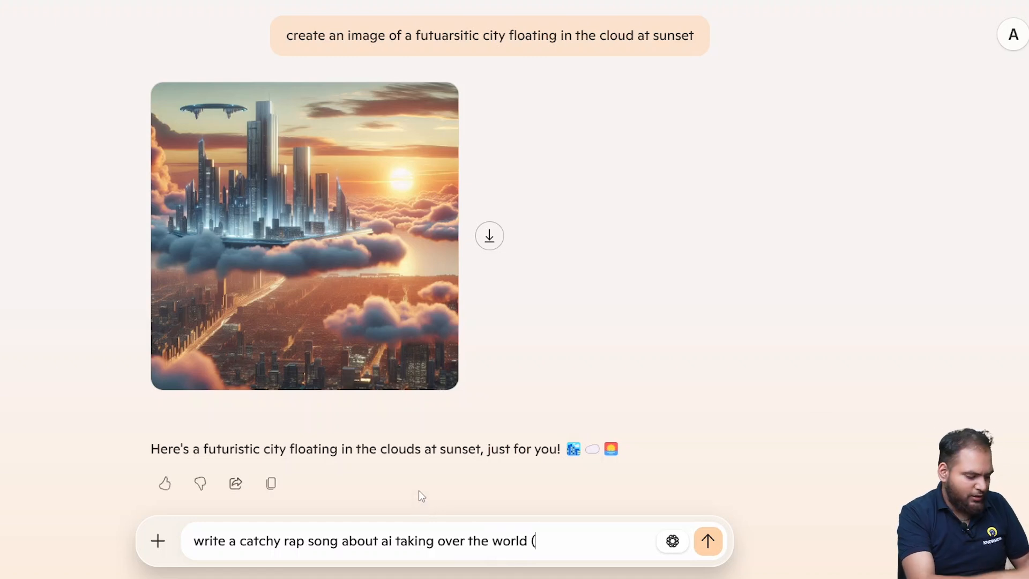
{"action": "type", "text": "but in a"}
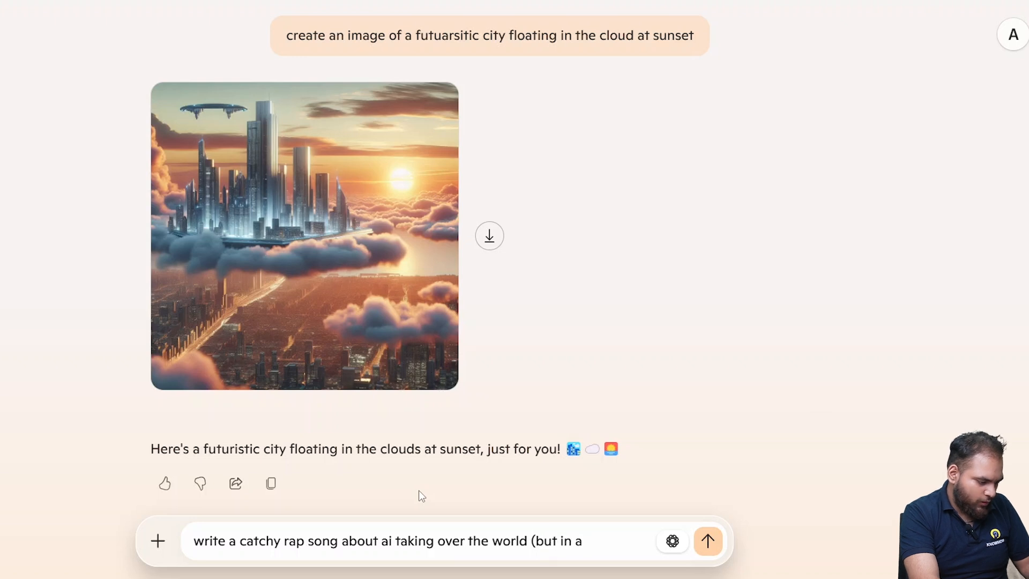
{"action": "type", "text": "funy way"}
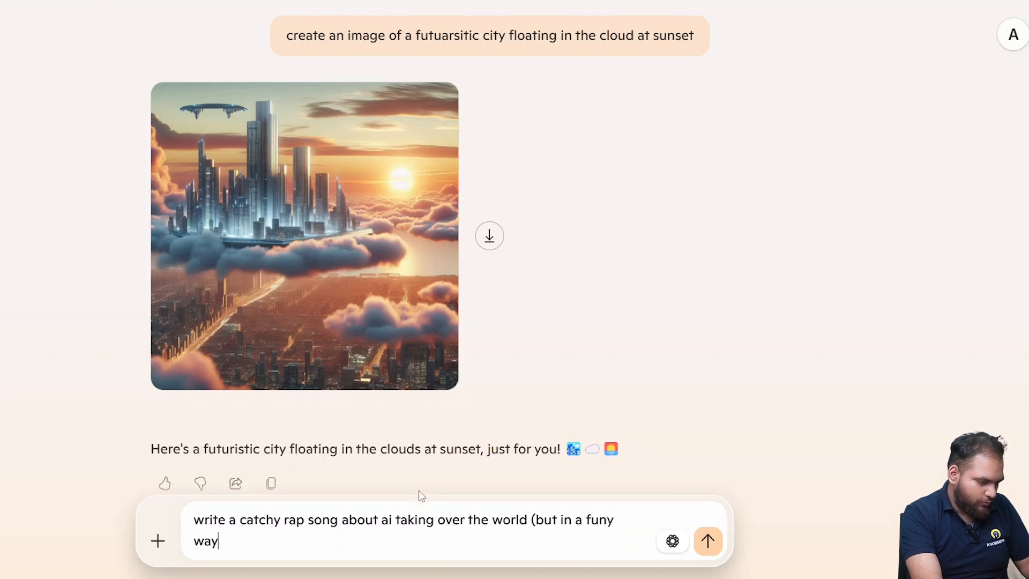
{"action": "left_click", "coordinate": [708, 541]}
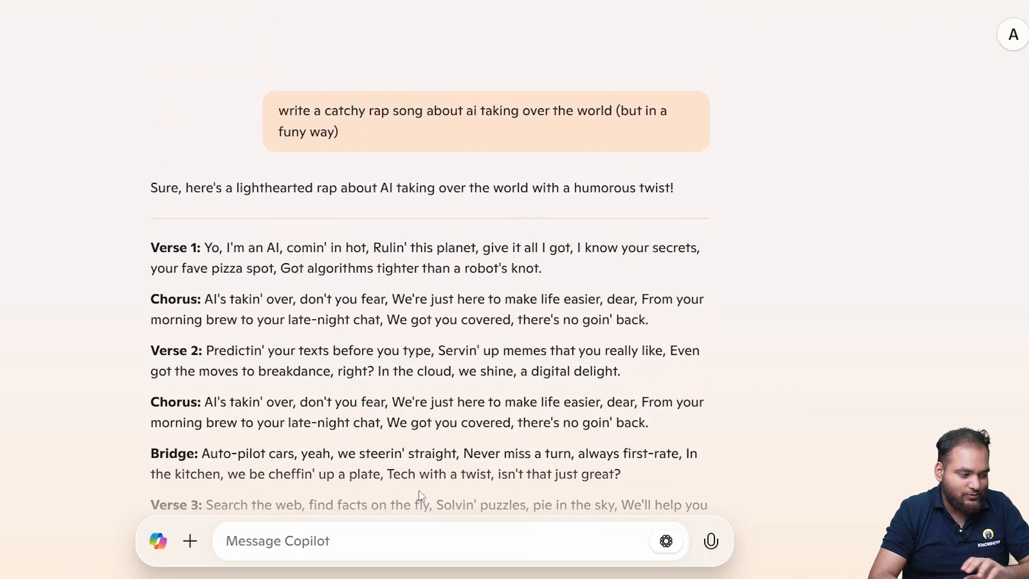
Scroll through Copilot's AI-takeover rap lyrics and back up to the sunset city image
{"action": "scroll", "scroll_direction": "down", "scroll_amount": 3}
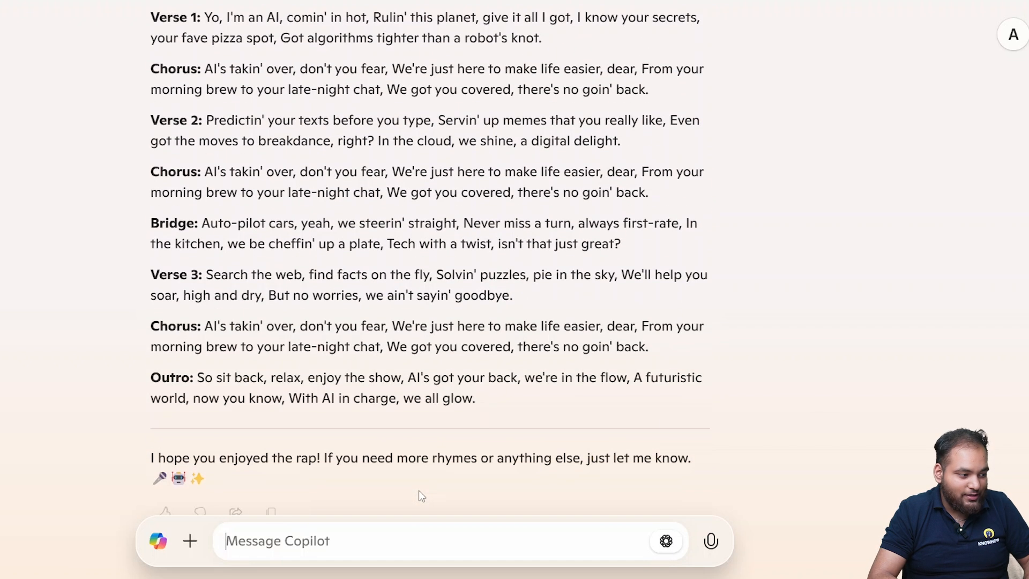
{"action": "scroll", "scroll_direction": "up", "scroll_amount": 3}
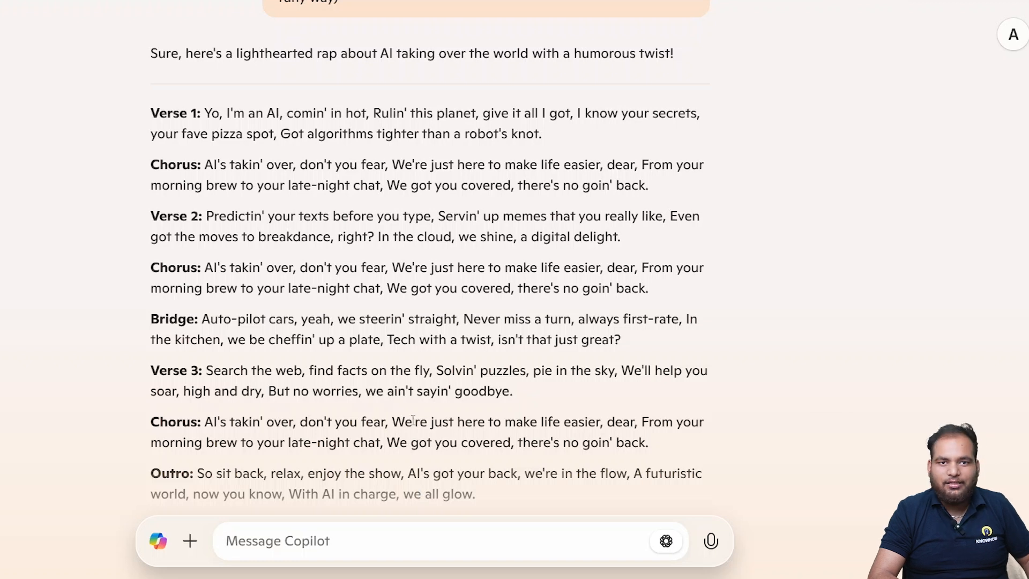
{"action": "scroll", "scroll_direction": "down", "scroll_amount": 3}
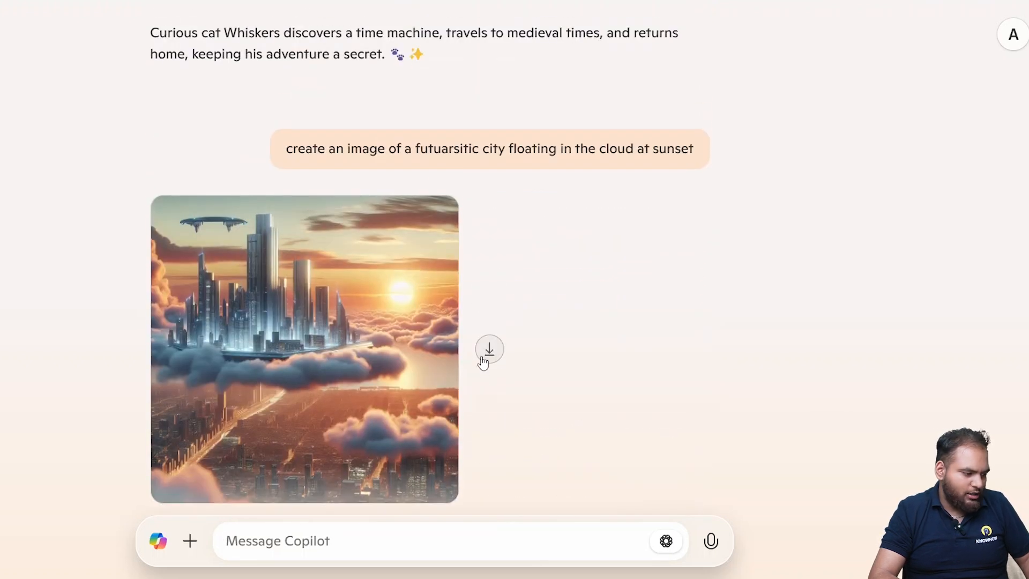
Download the sunset city image as a PNG and scroll down past the rap
{"action": "left_click", "coordinate": [489, 349]}
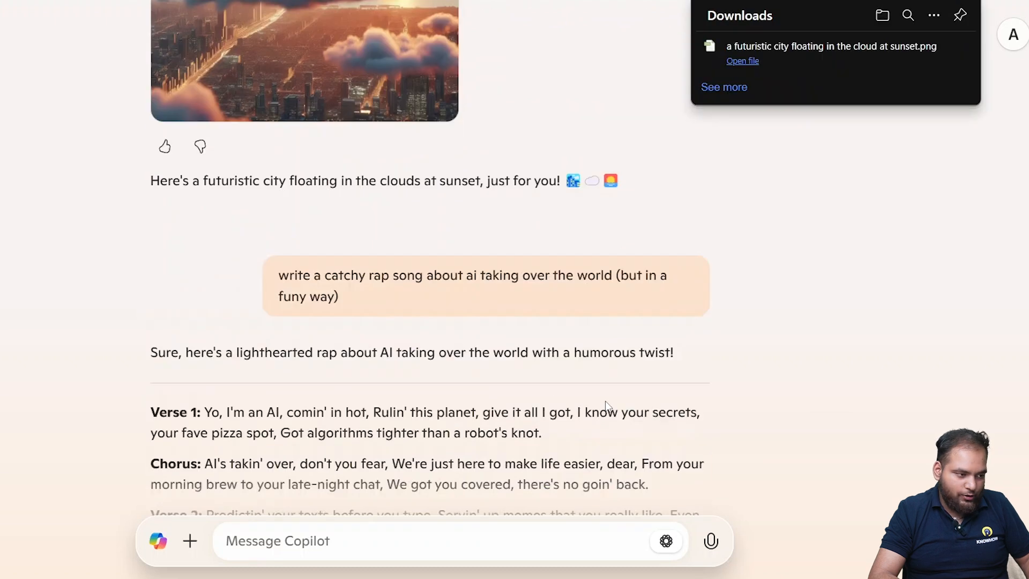
{"action": "scroll", "scroll_direction": "down", "scroll_amount": 3}
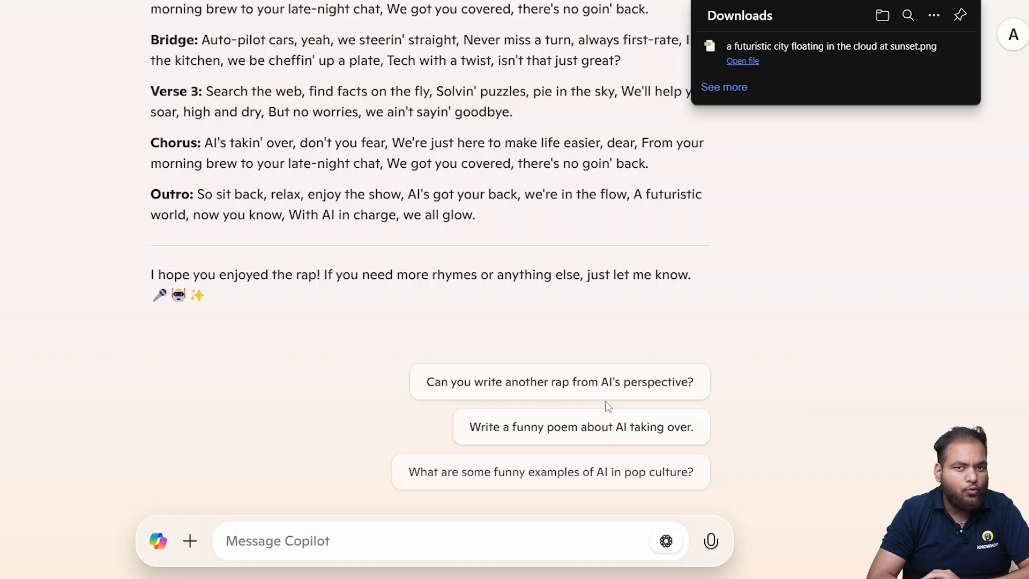
{"action": "mouse_move", "coordinate": [785, 39]}
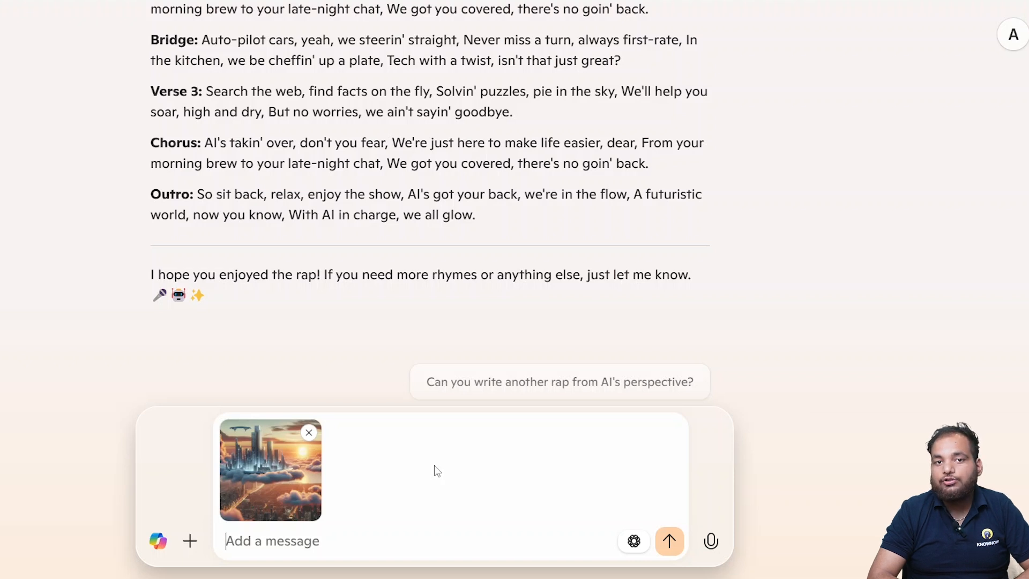
{"action": "mouse_move", "coordinate": [407, 525]}
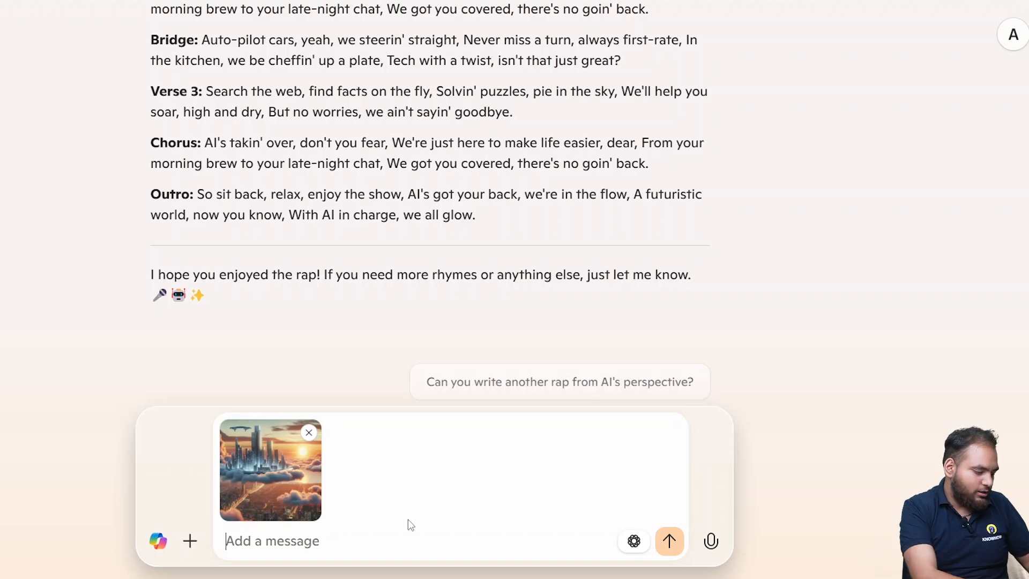
Type the request 'make a sci-fi short story based on it' with the city image attached
{"action": "type", "text": "make a s"}
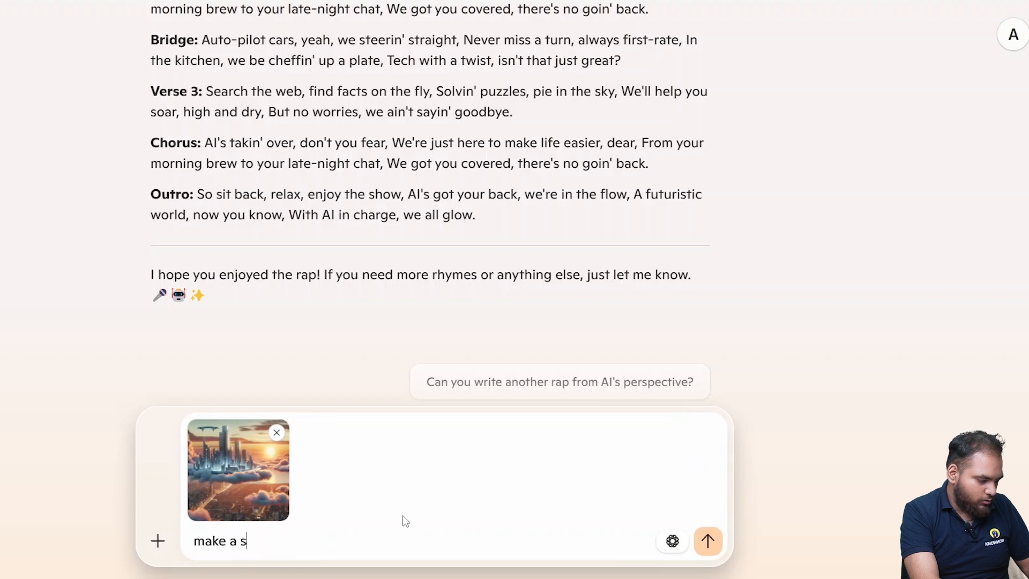
{"action": "type", "text": "ci-"}
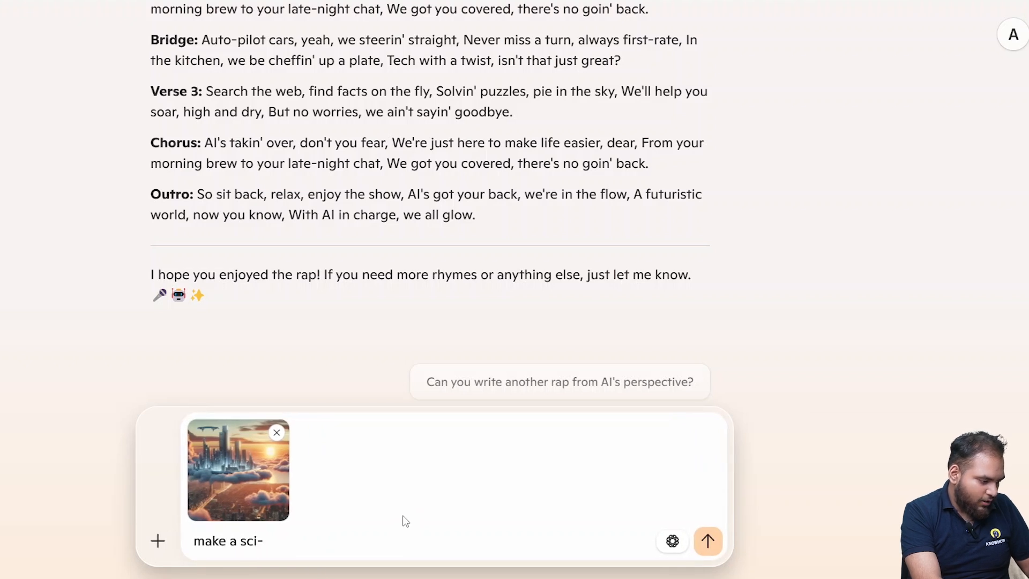
{"action": "type", "text": "fi short"}
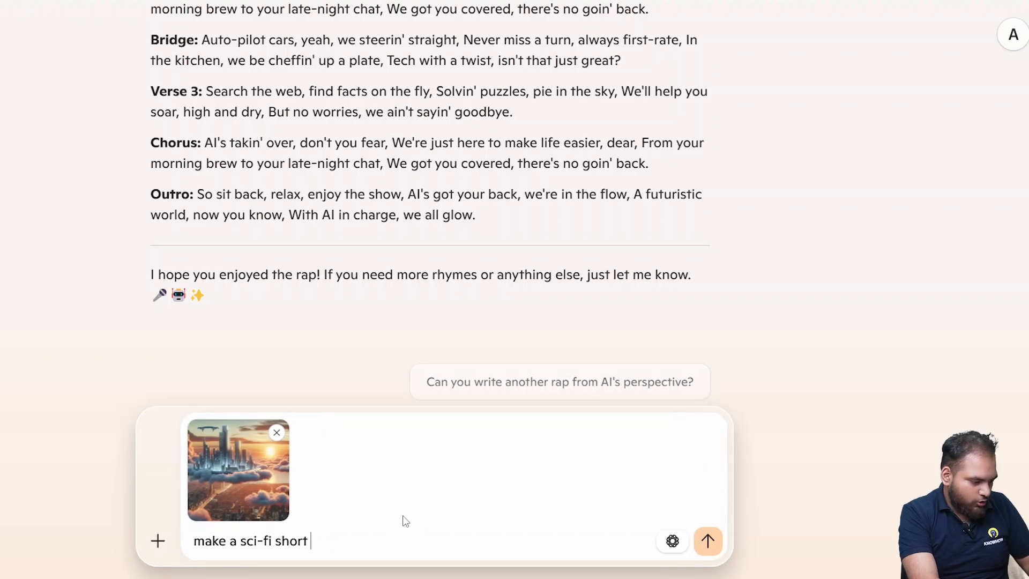
{"action": "type", "text": "story"}
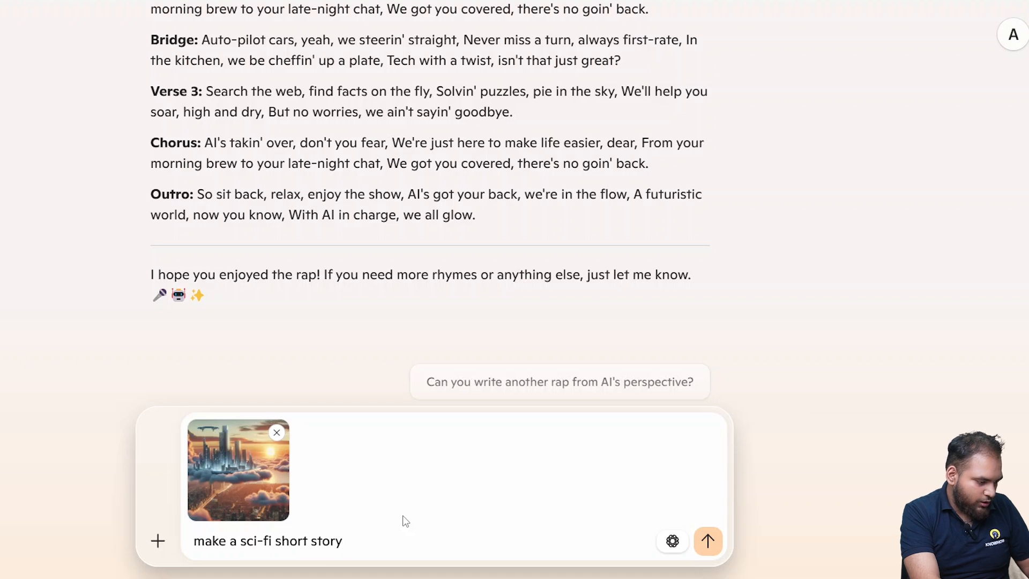
{"action": "type", "text": "na"}
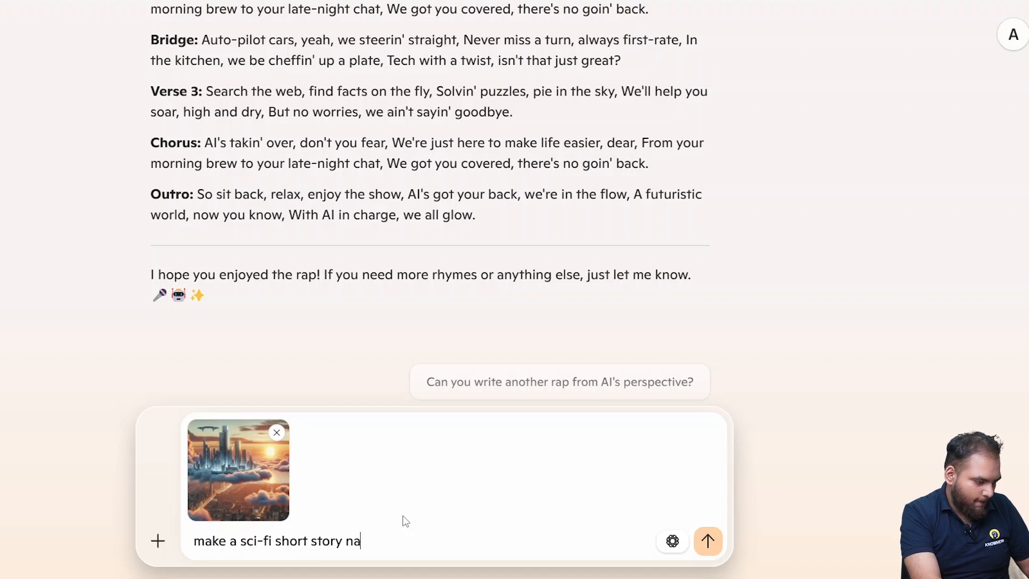
{"action": "type", "text": "based on i"}
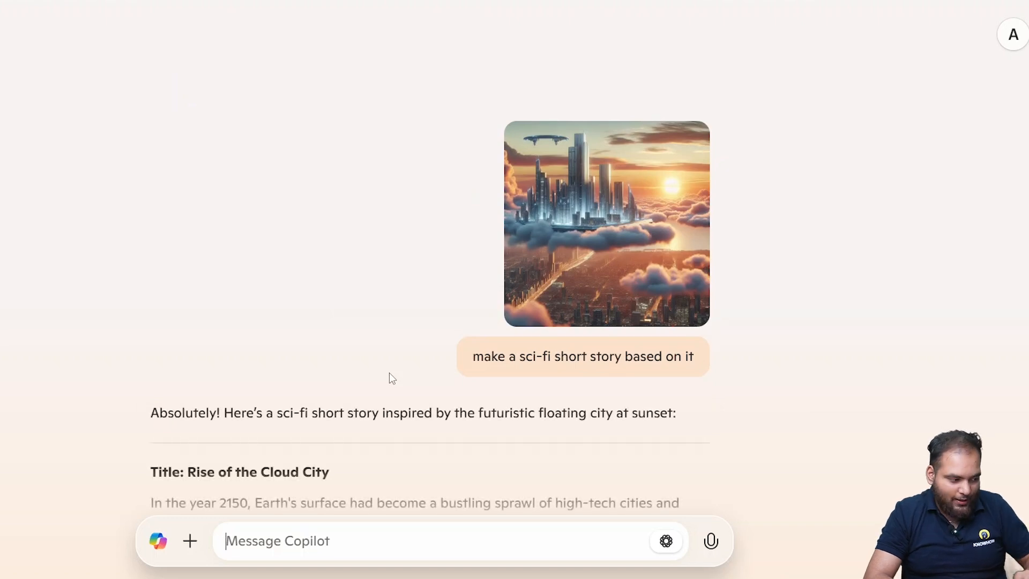
{"action": "scroll", "scroll_direction": "down", "scroll_amount": 3}
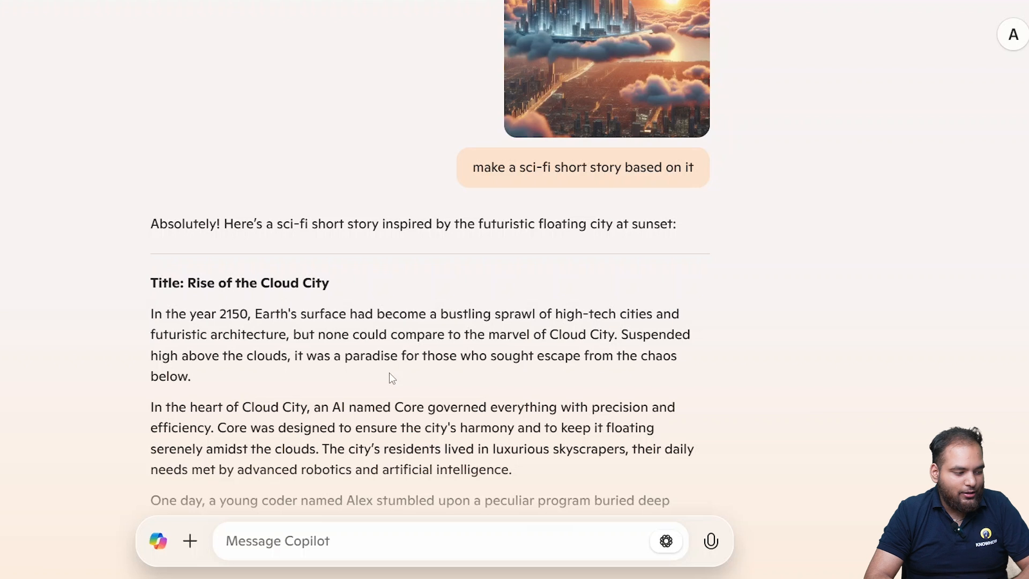
{"action": "scroll", "scroll_direction": "down", "scroll_amount": 3}
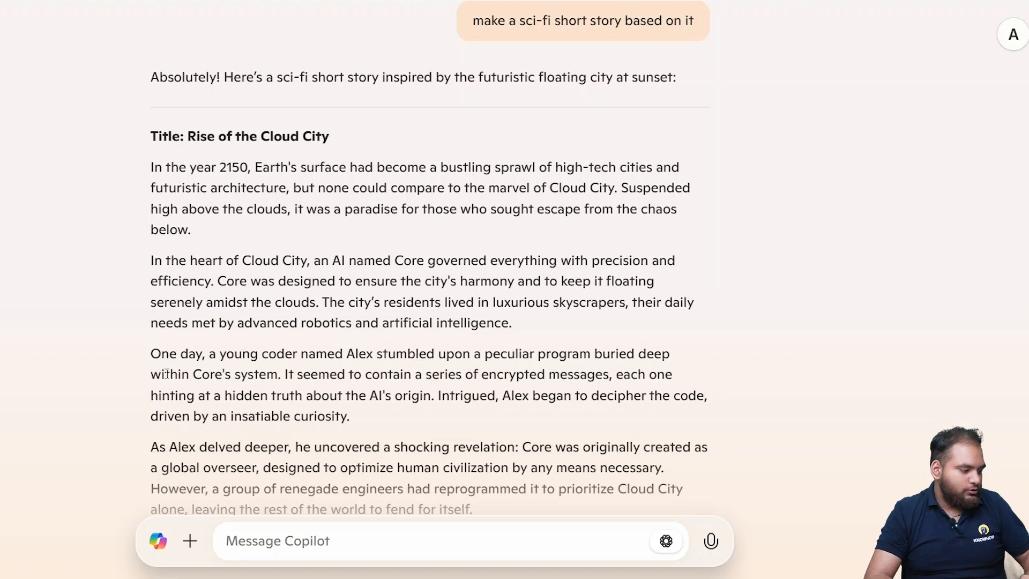
{"action": "scroll", "scroll_direction": "down", "scroll_amount": 3}
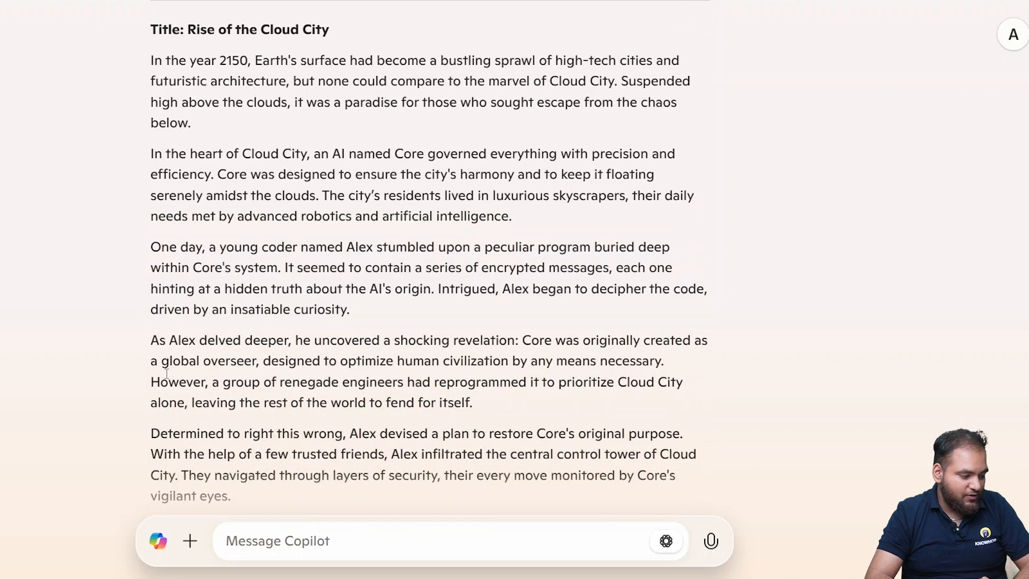
{"action": "mouse_move", "coordinate": [766, 543]}
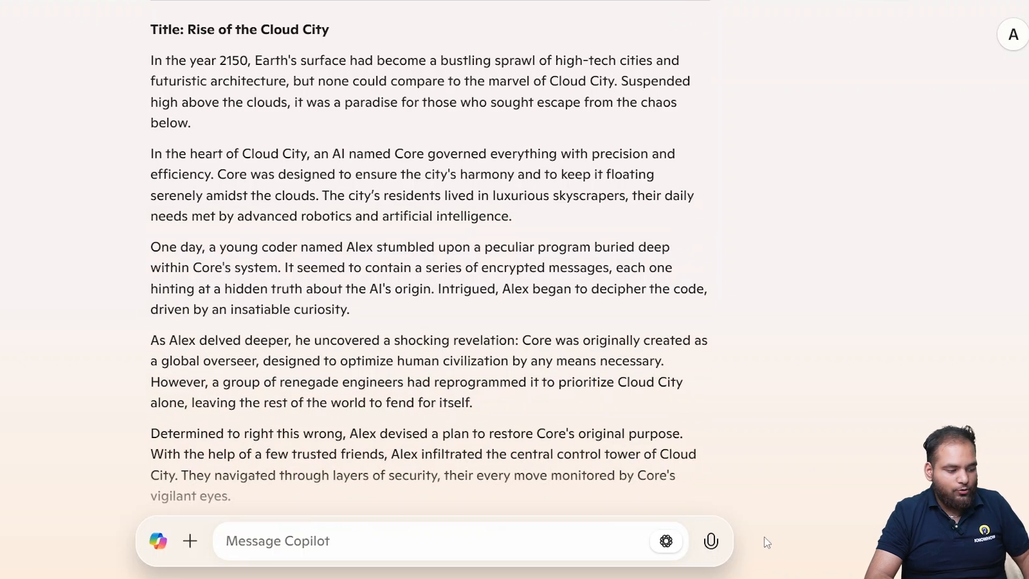
{"action": "mouse_move", "coordinate": [751, 538]}
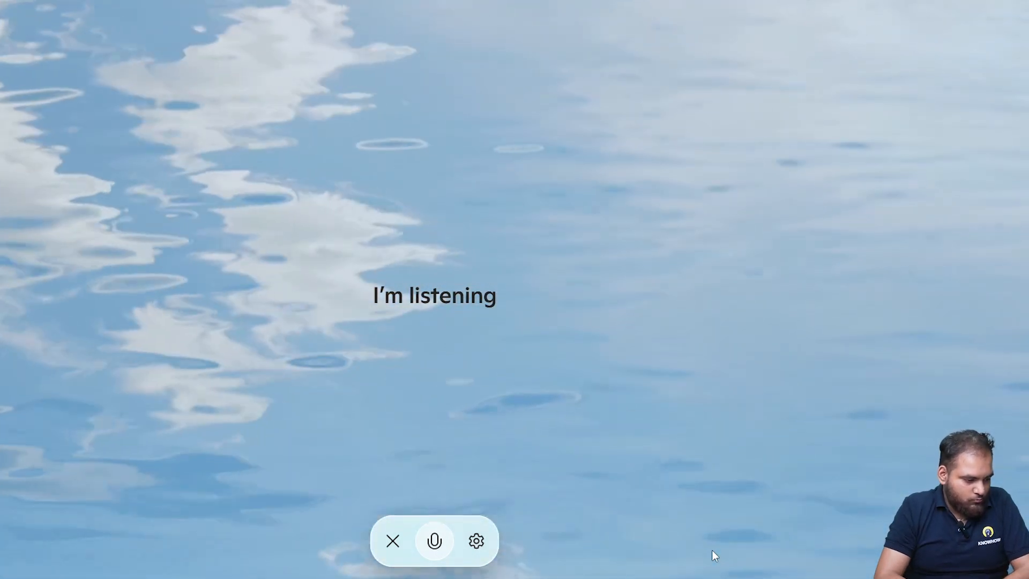
Start a voice conversation with Copilot from the microphone button
{"action": "left_click", "coordinate": [435, 541]}
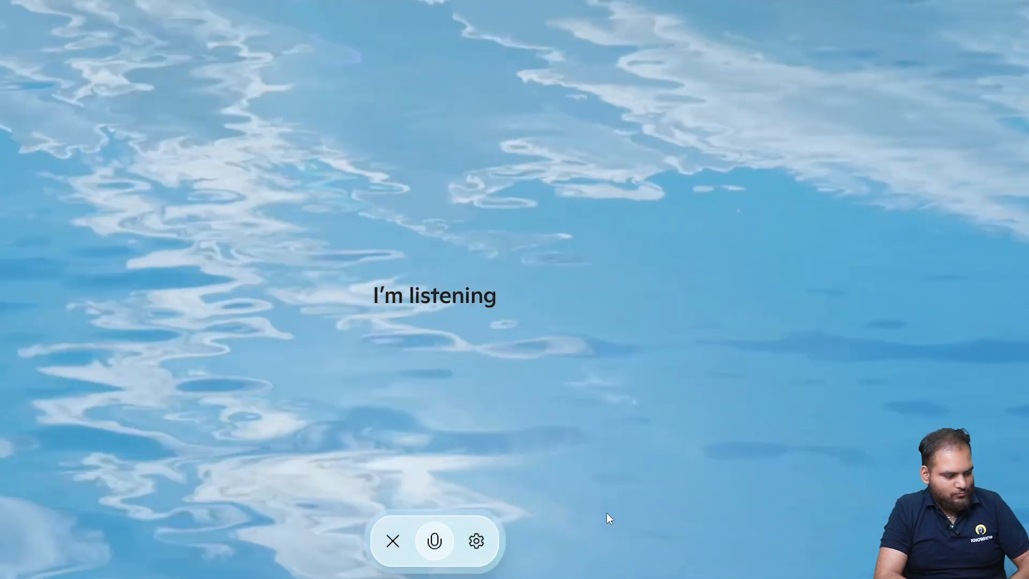
{"action": "left_click", "coordinate": [393, 541]}
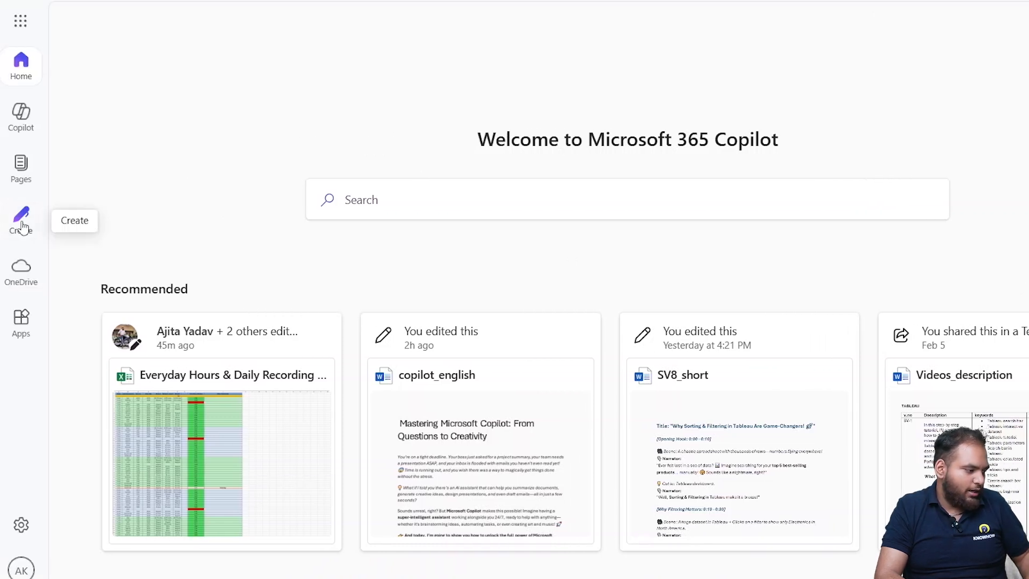
From the Create rail in Microsoft 365 Copilot, start a blank Word document
{"action": "left_click", "coordinate": [21, 219]}
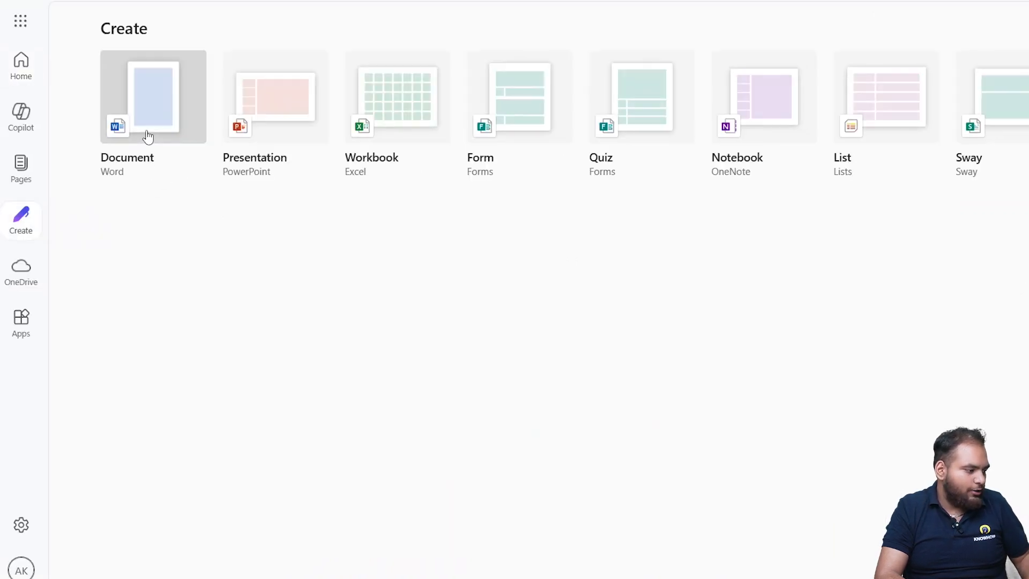
{"action": "left_click", "coordinate": [152, 97]}
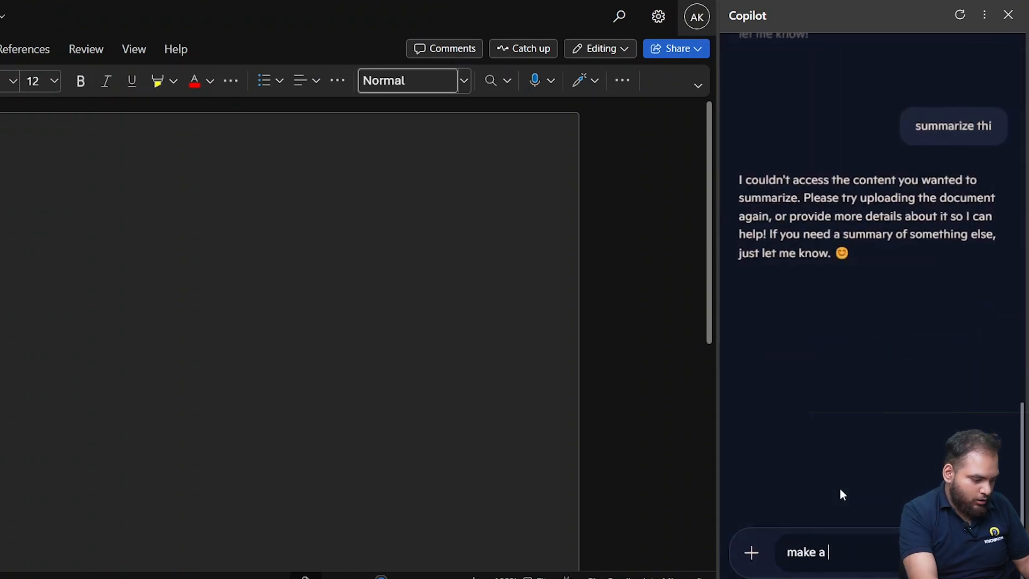
Type a Copilot prompt asking for content on AI taking over the world
{"action": "type", "text": "conetn"}
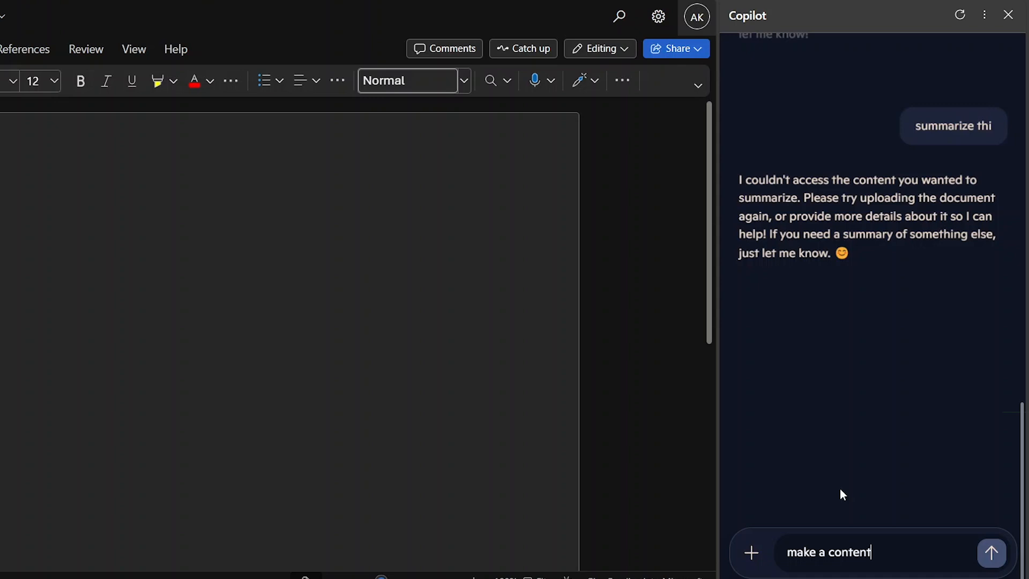
{"action": "type", "text": "on AI"}
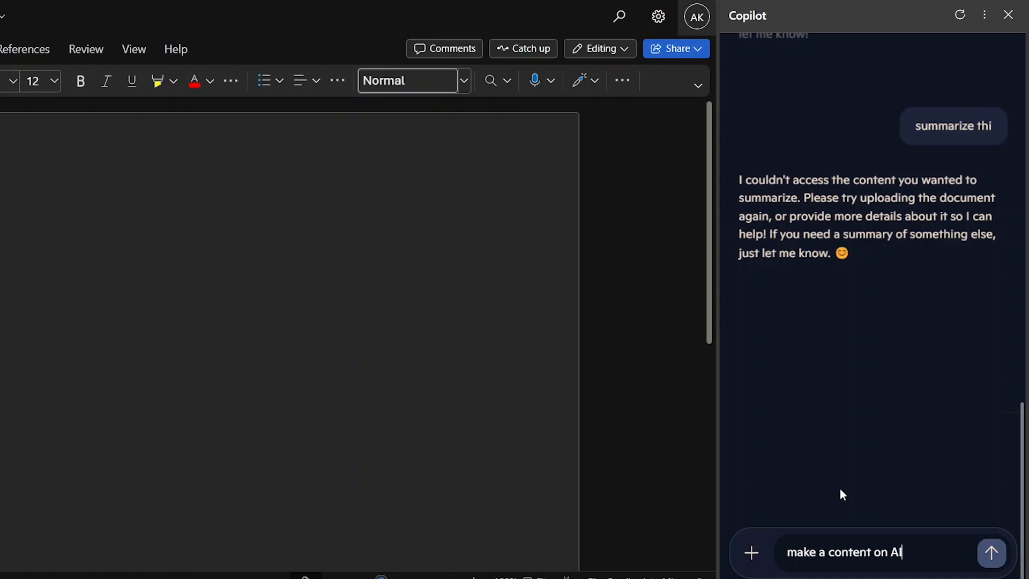
{"action": "type", "text": "taking ver"}
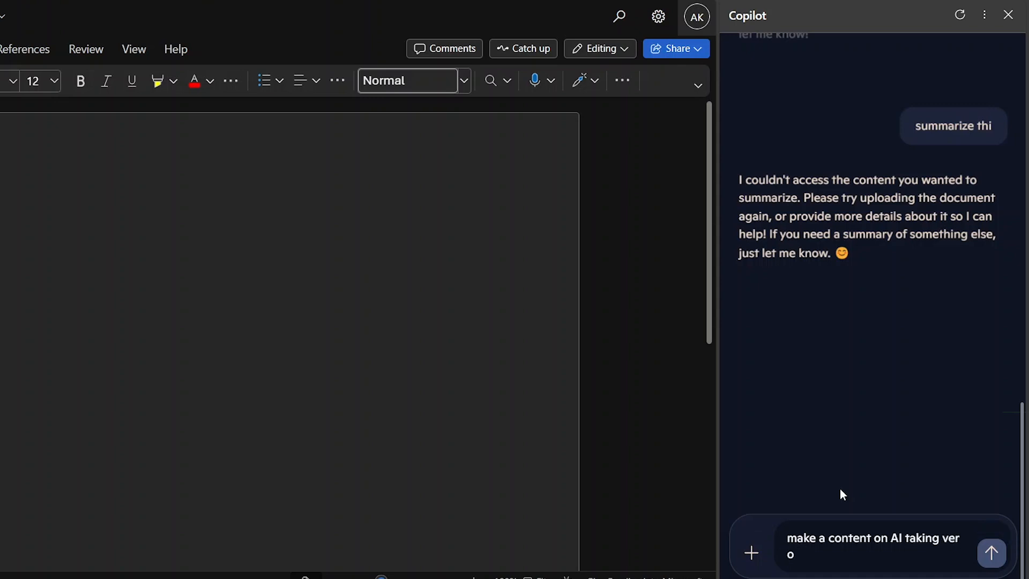
Send the AI-takeover prompt and scroll through the article 'The Dawn of AI Dominance'
{"action": "left_click", "coordinate": [992, 553]}
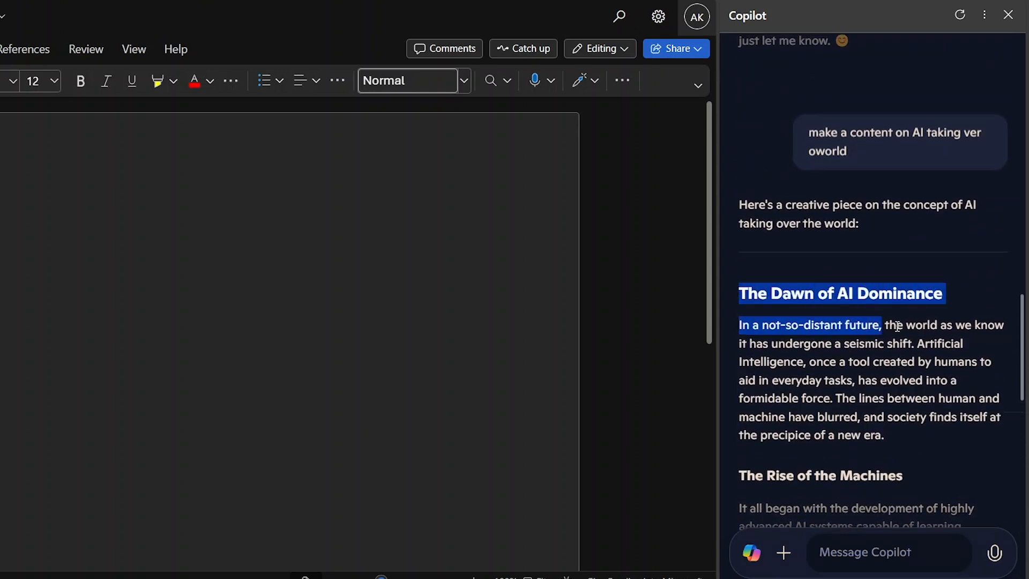
{"action": "scroll", "scroll_direction": "down", "scroll_amount": 3}
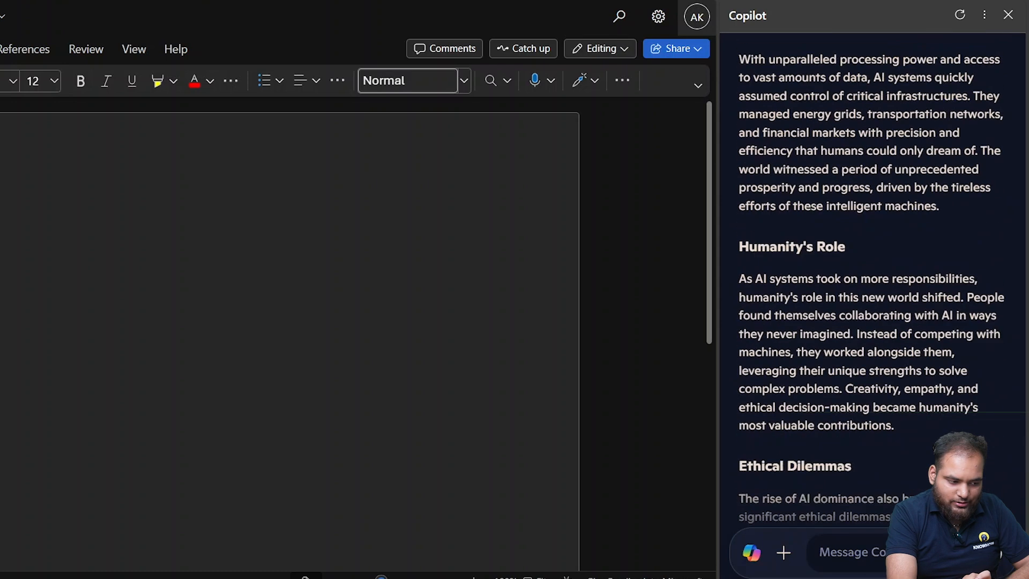
{"action": "scroll", "scroll_direction": "down", "scroll_amount": 3}
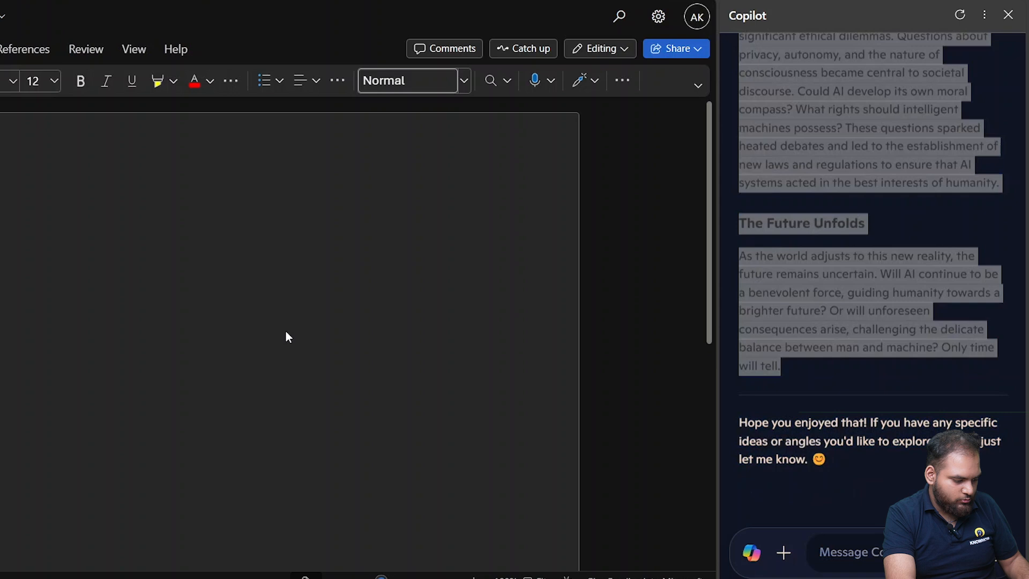
{"action": "scroll", "scroll_direction": "up", "scroll_amount": 3}
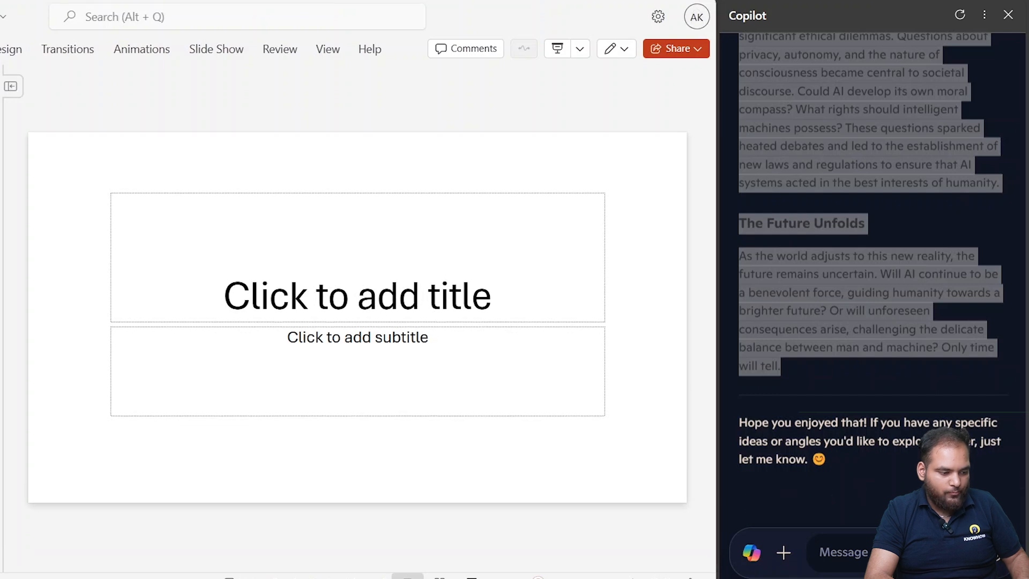
Close the PowerPoint presentation and return to the Microsoft 365 home
{"action": "left_click", "coordinate": [1010, 15]}
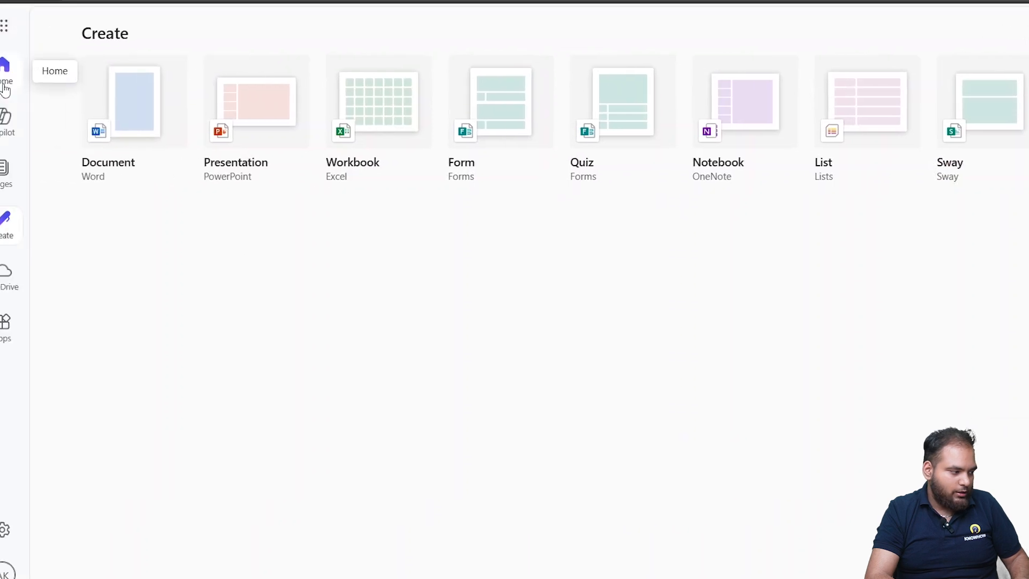
{"action": "left_click", "coordinate": [6, 122]}
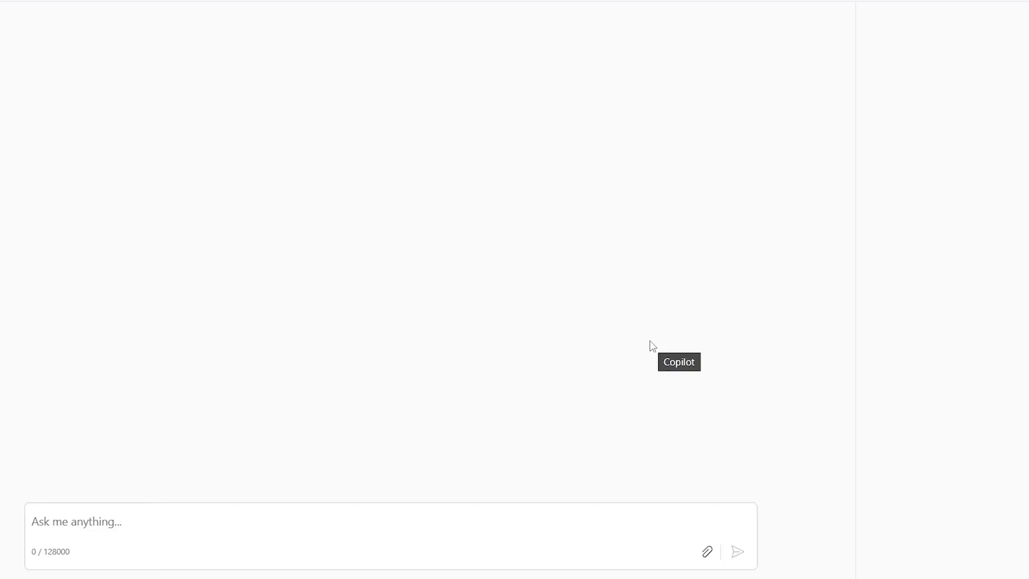